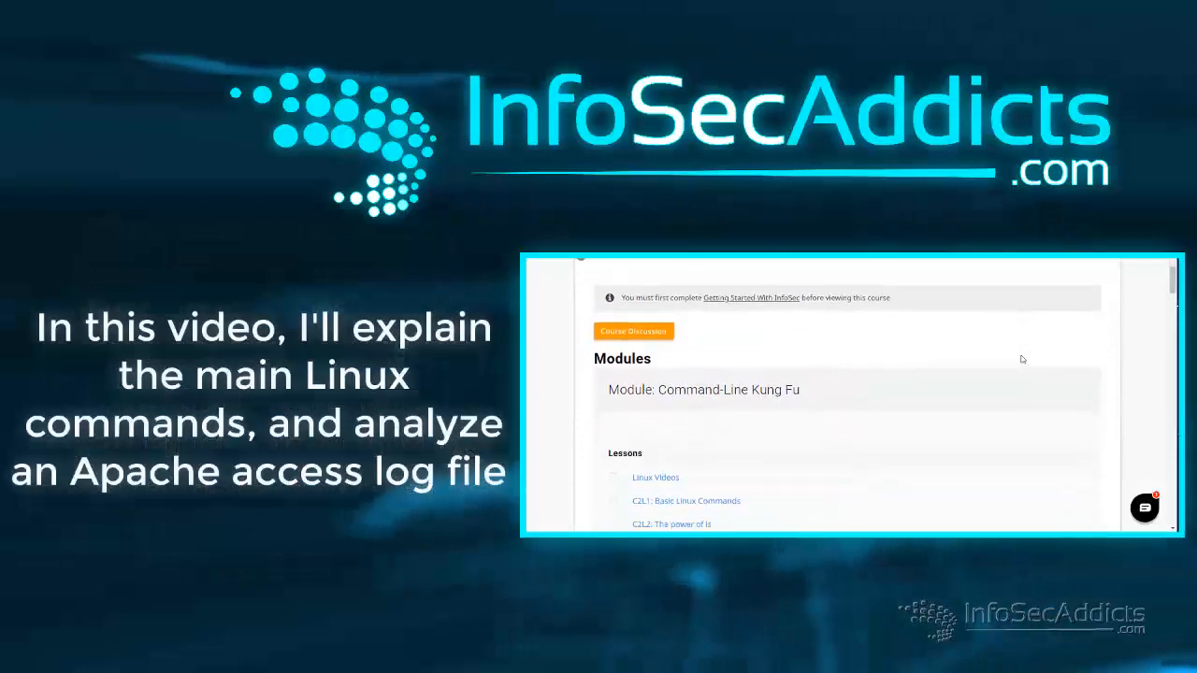
# Scroll through the notes and bring PowerPoint forward on the Command-Line-Log-Analysis deck at slide 6
pyautogui.scroll(-3)
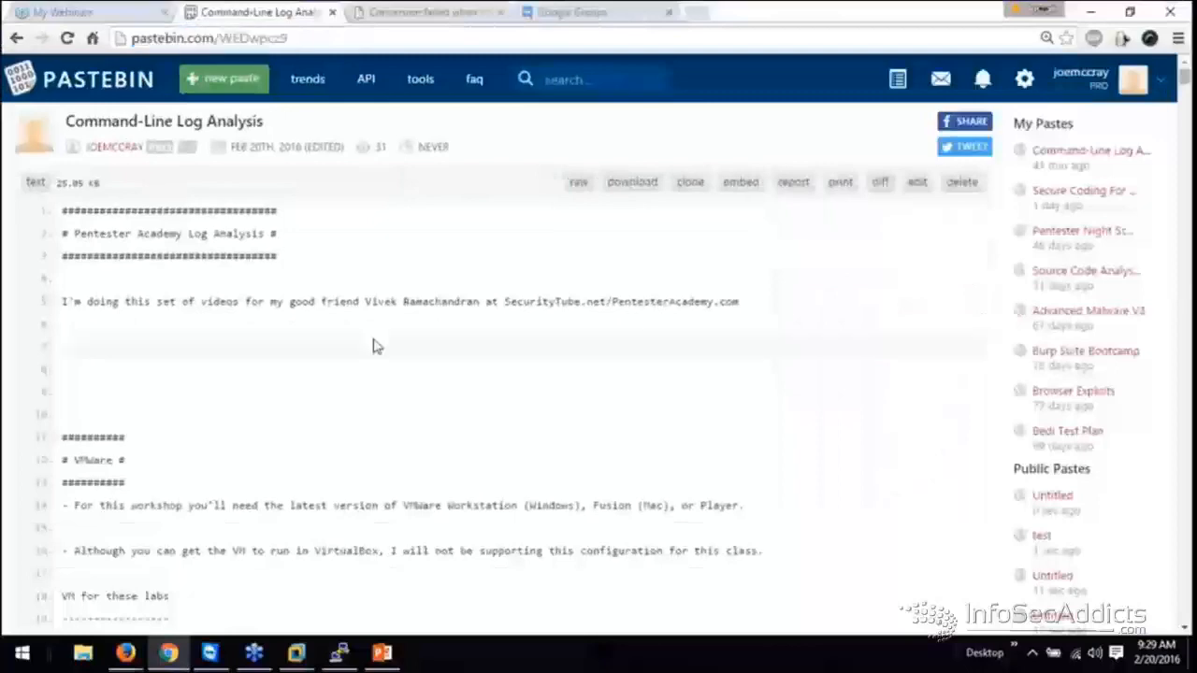
pyautogui.scroll(-3)
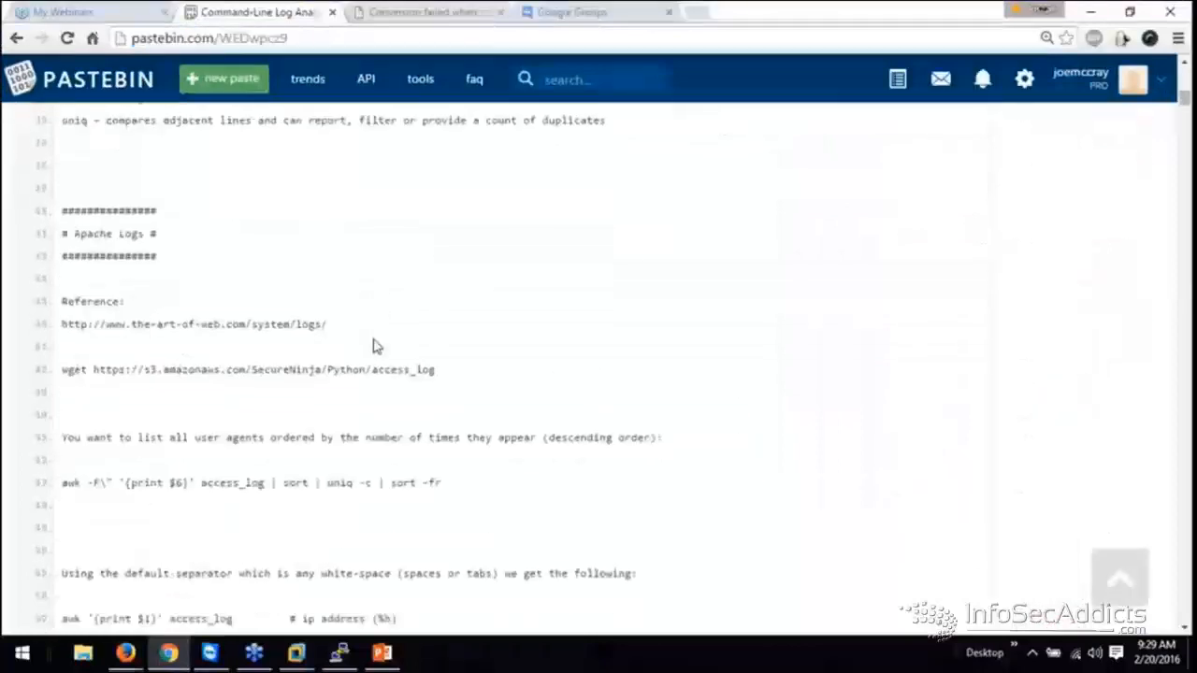
pyautogui.scroll(-3)
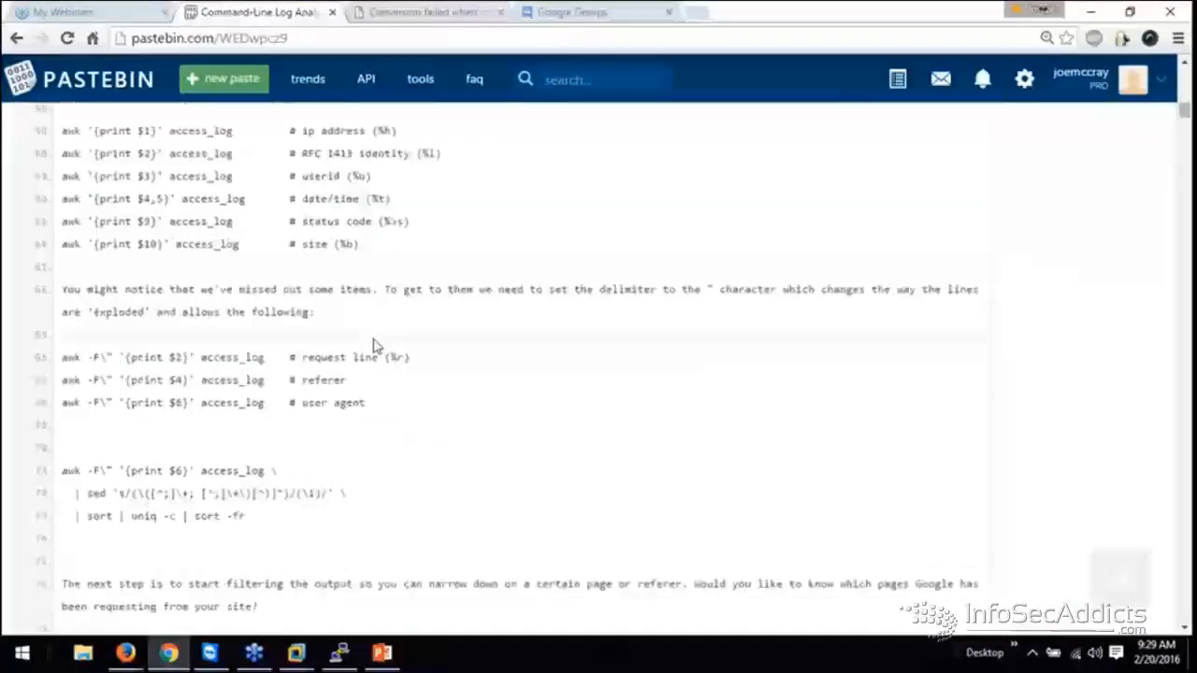
pyautogui.scroll(-3)
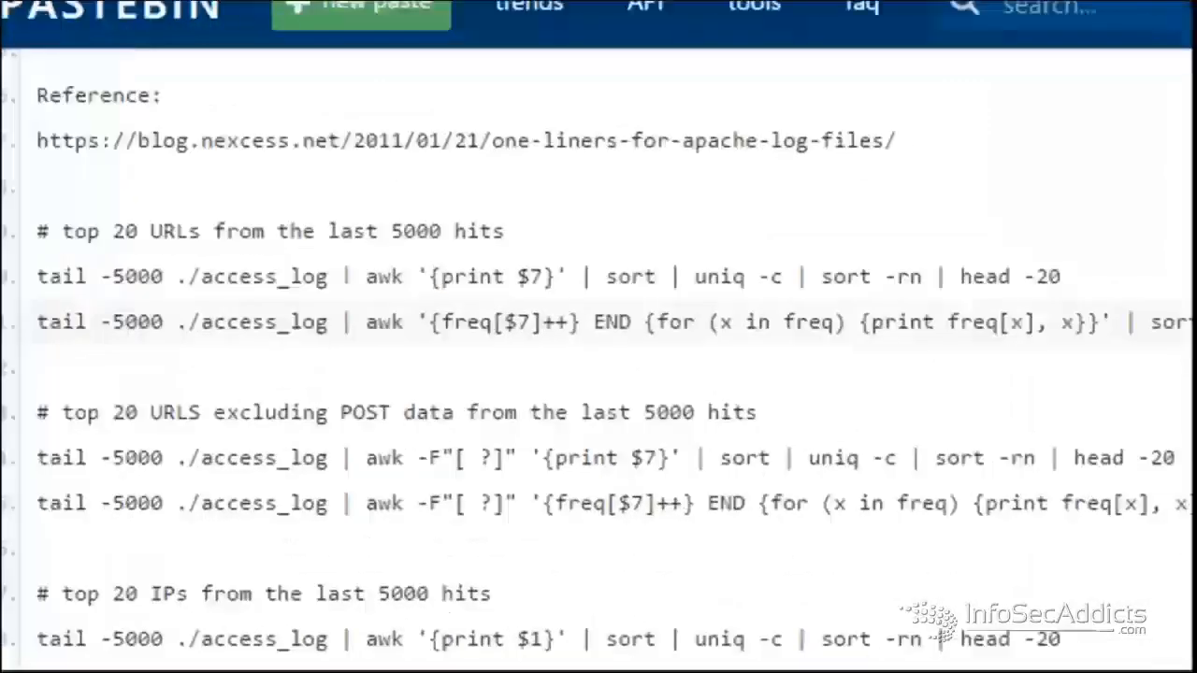
pyautogui.scroll(-3)
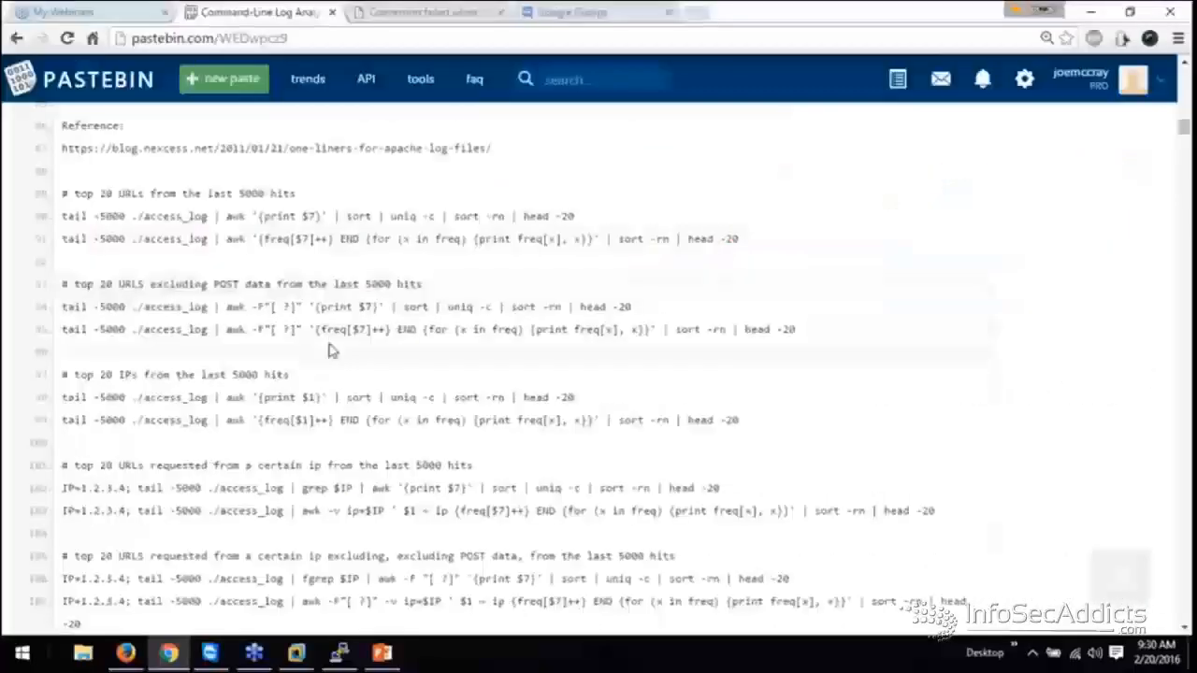
pyautogui.scroll(-3)
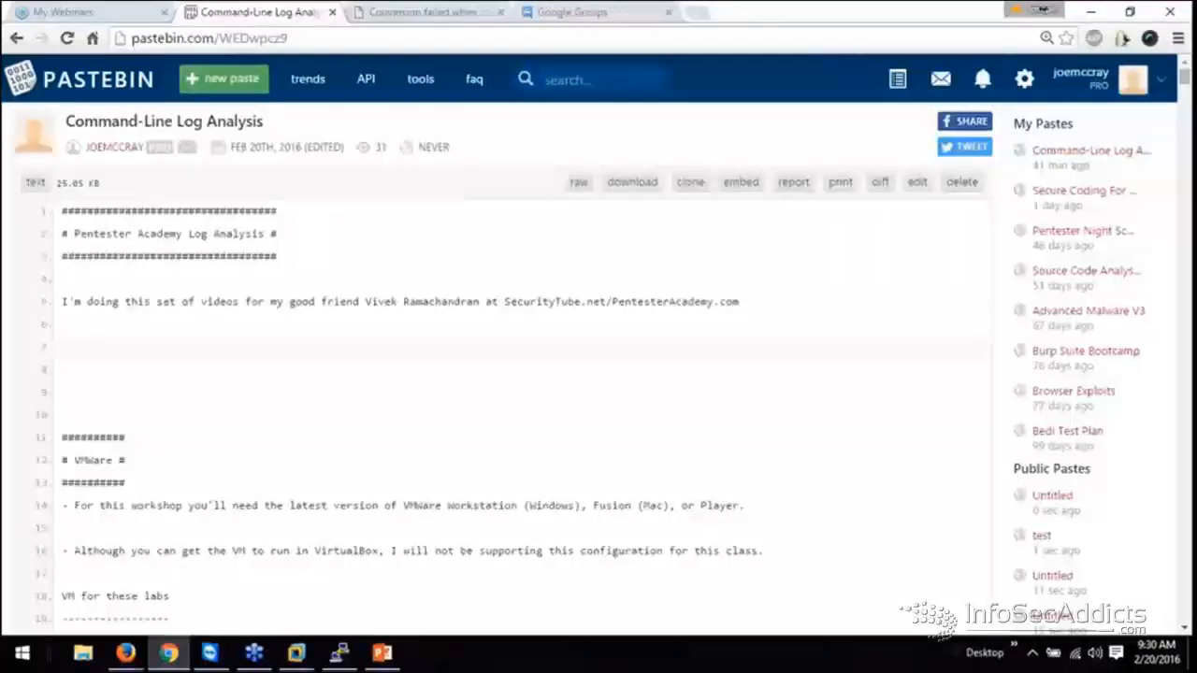
pyautogui.moveTo(344, 587)
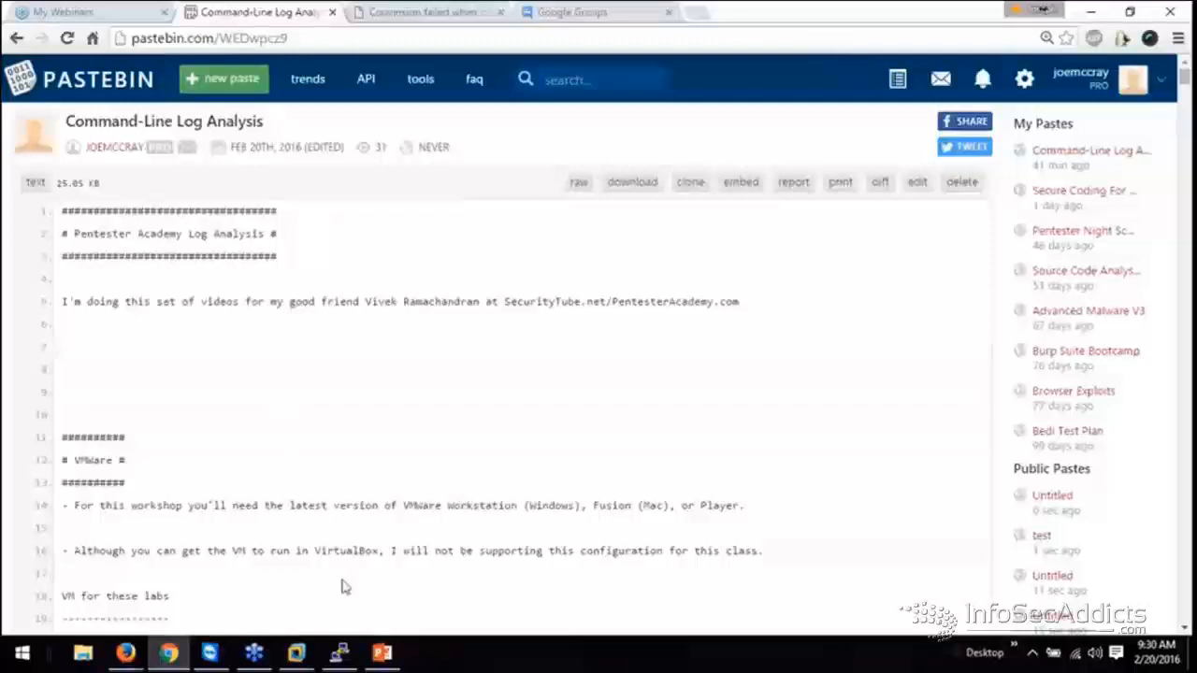
pyautogui.click(382, 650)
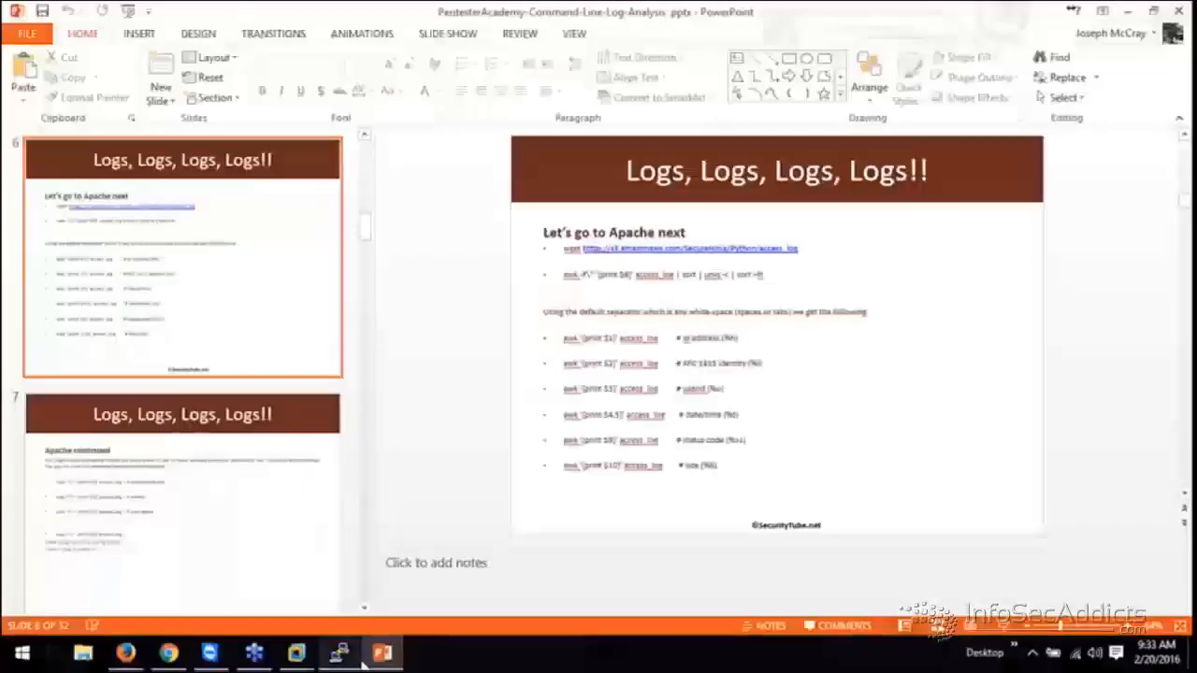
pyautogui.moveTo(210, 651)
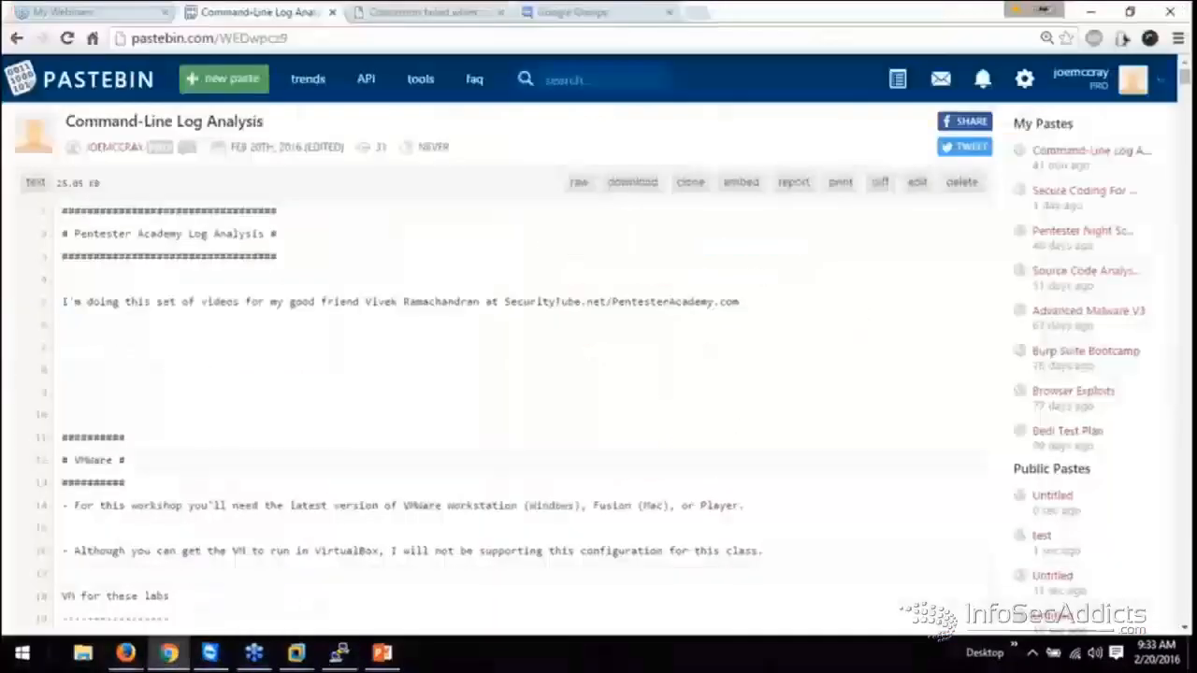
# Scroll to Apache Logs in Pastebin and select the wget command that downloads access_log
pyautogui.scroll(-3)
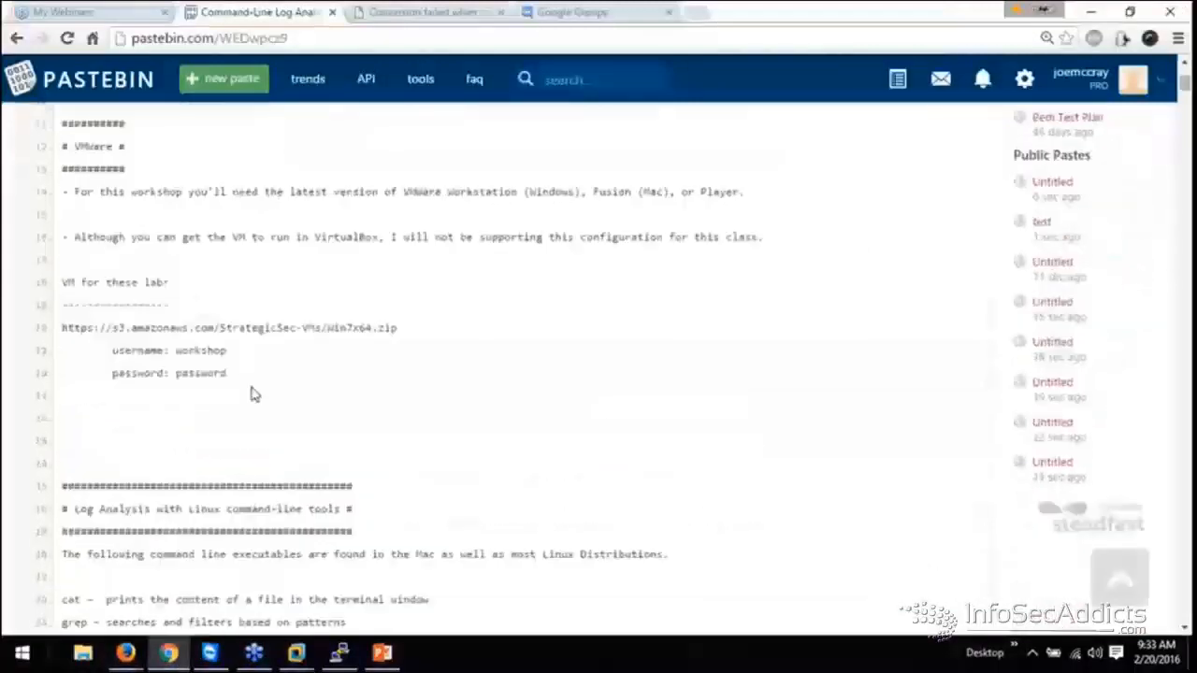
pyautogui.scroll(-3)
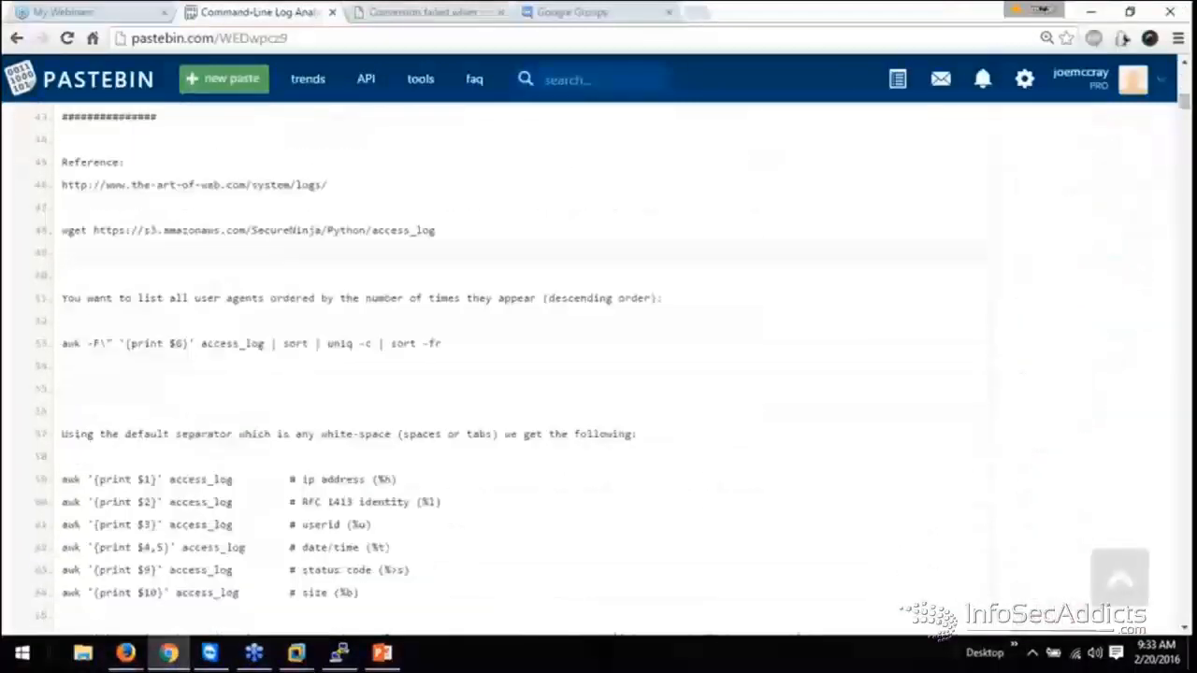
pyautogui.click(63, 252)
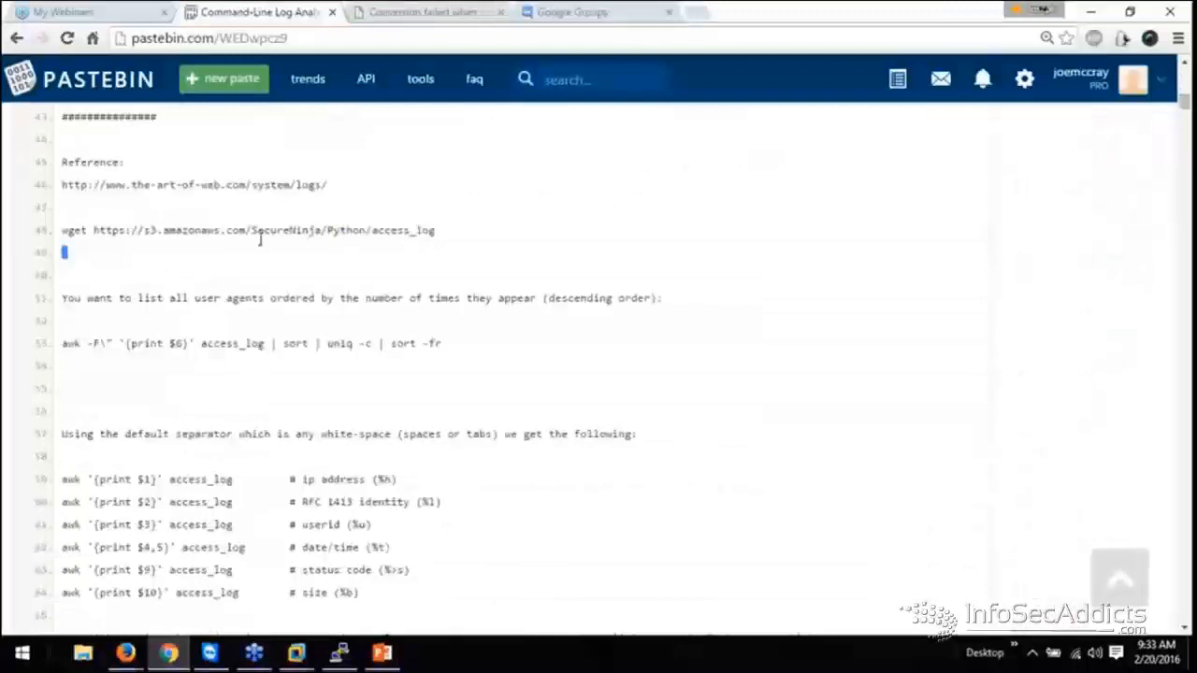
pyautogui.moveTo(64, 230); pyautogui.dragTo(433, 230)
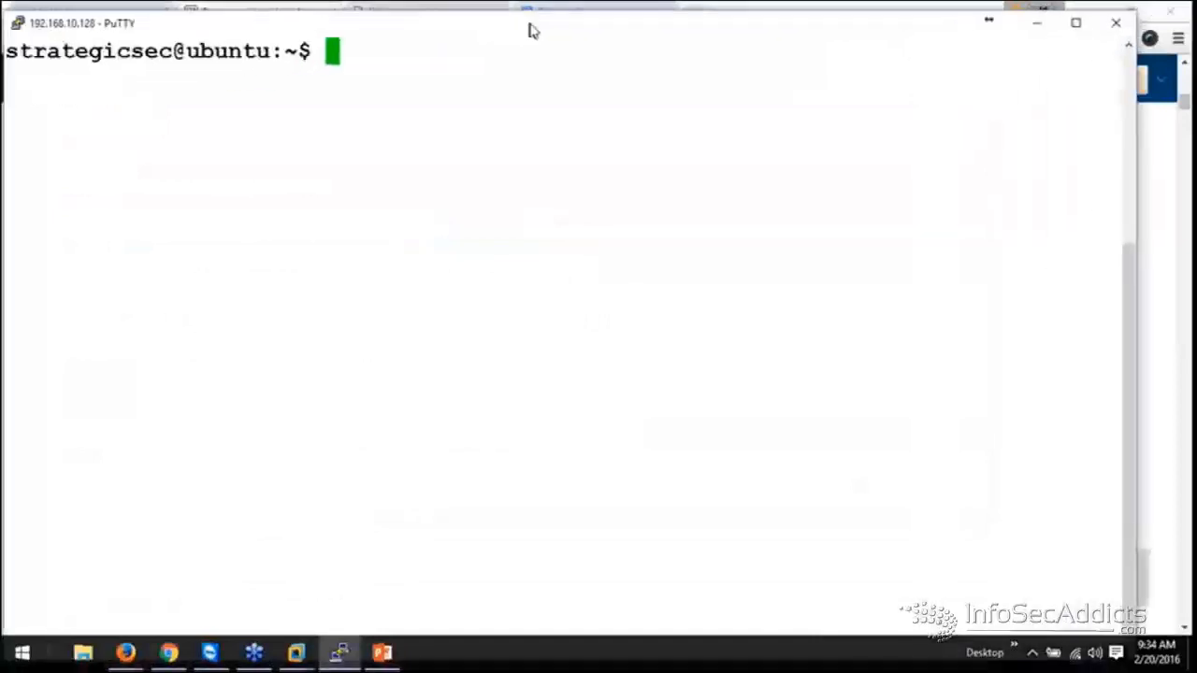
pyautogui.write('wget https://s3.amazonaws.com/SecureNinja/Python/access_log')
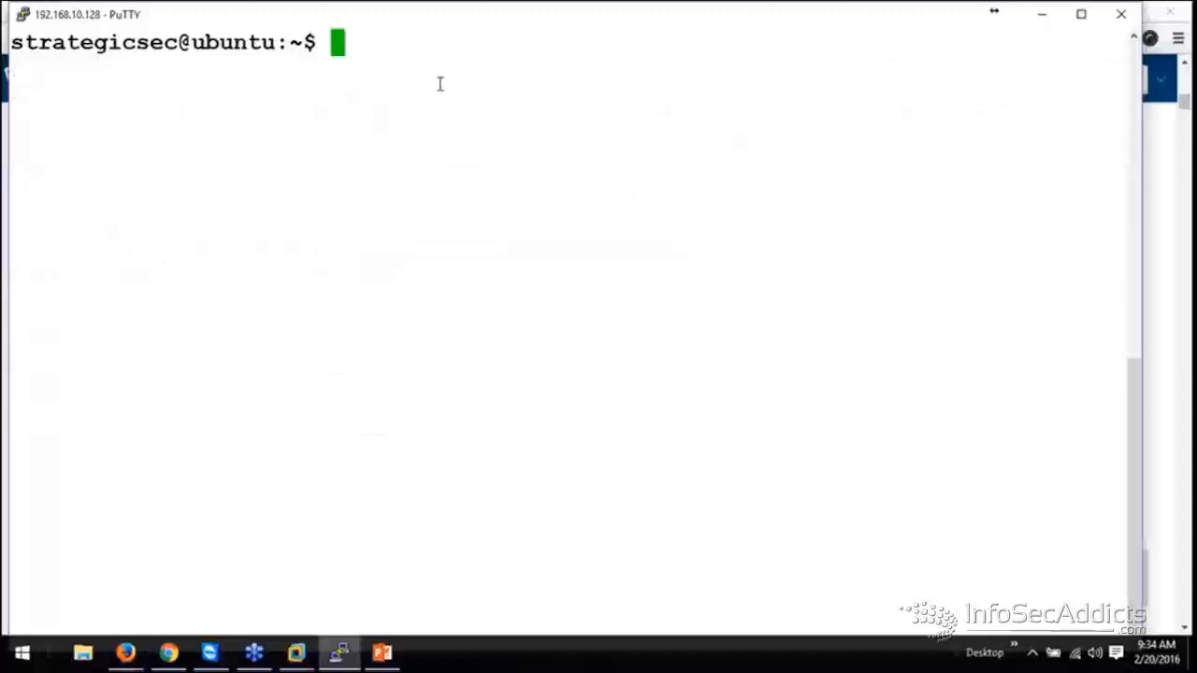
pyautogui.write('ls')
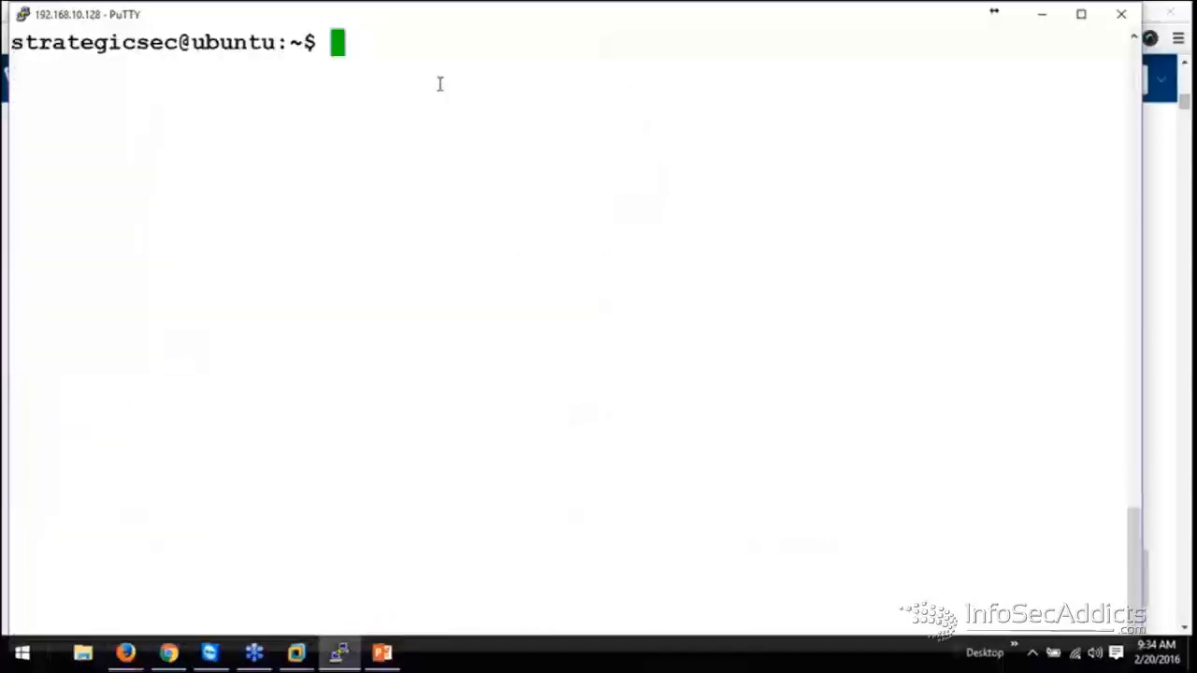
# Run ls | grep log showing access_log, access_log.1 and access_log.2, clear, and start cat access_log
pyautogui.write('ls | gre')
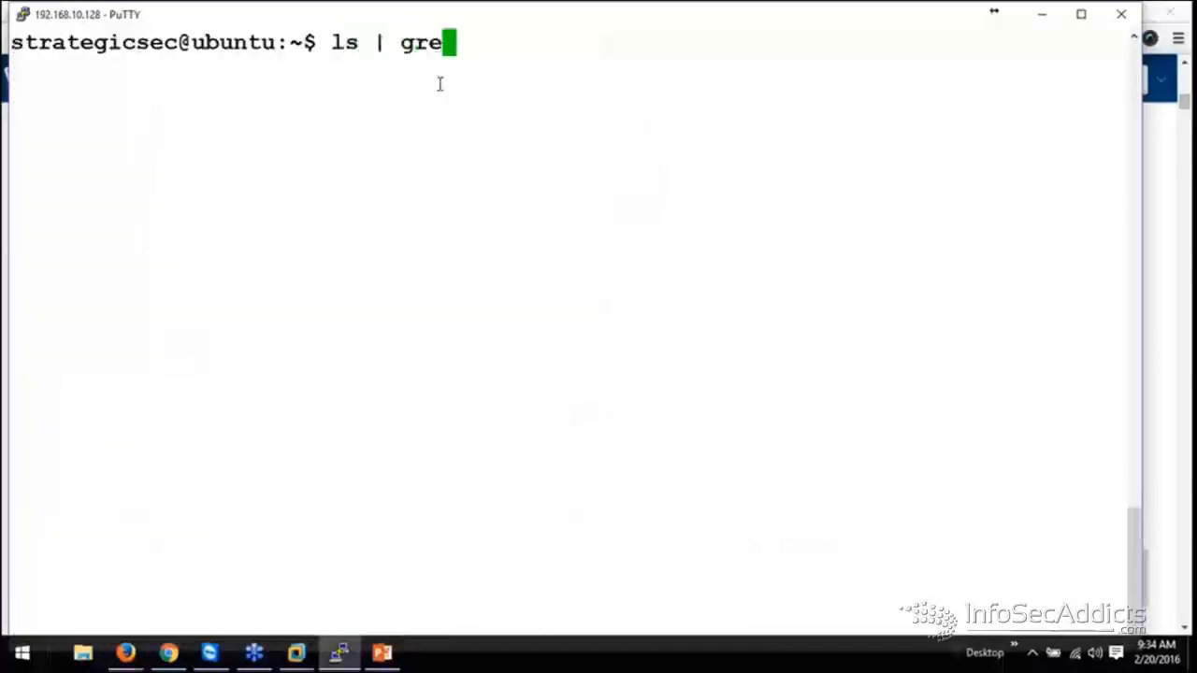
pyautogui.write('pl')
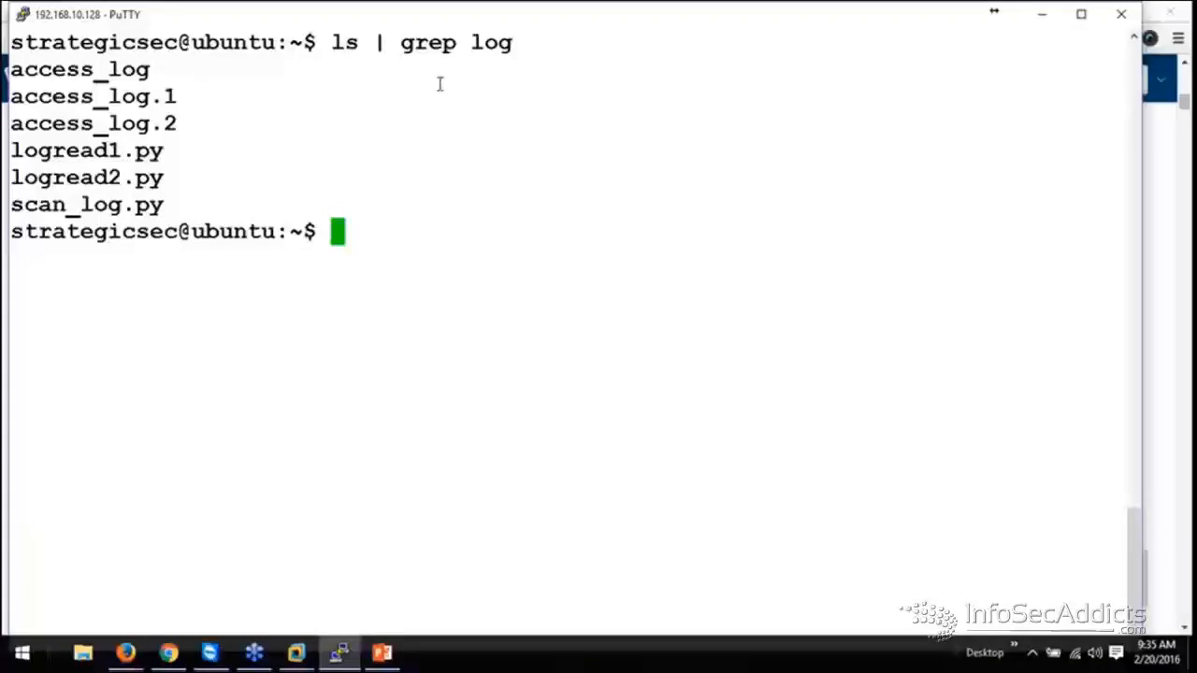
pyautogui.write('cle')
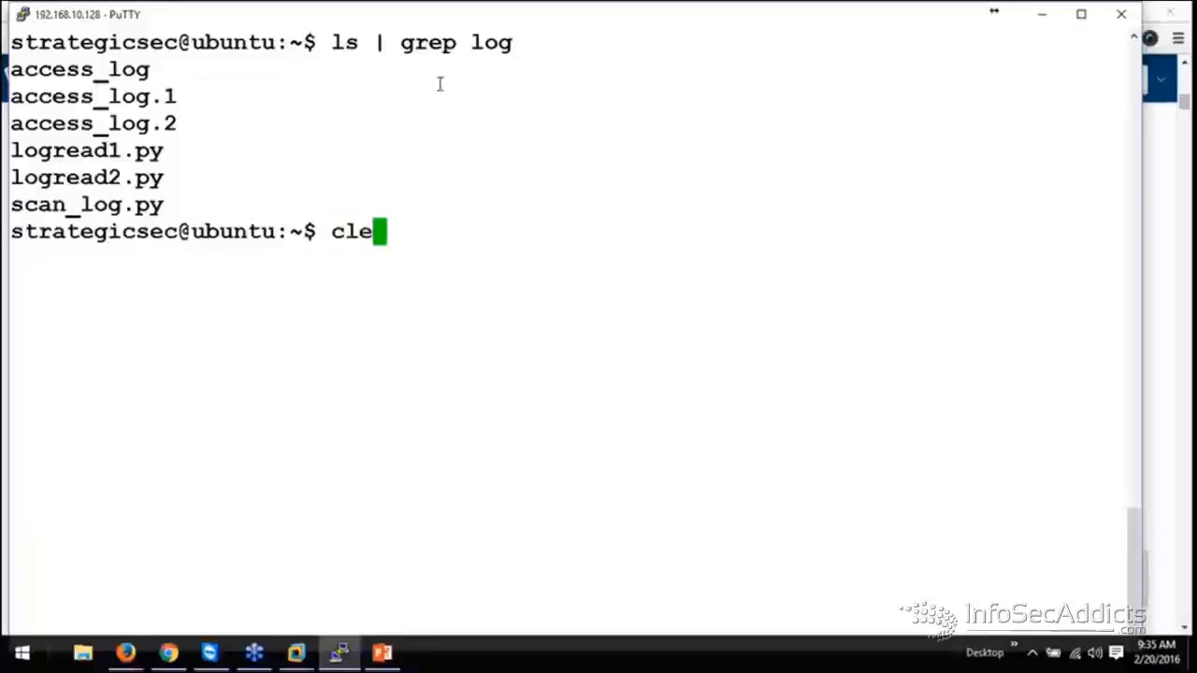
pyautogui.write('cat acc')
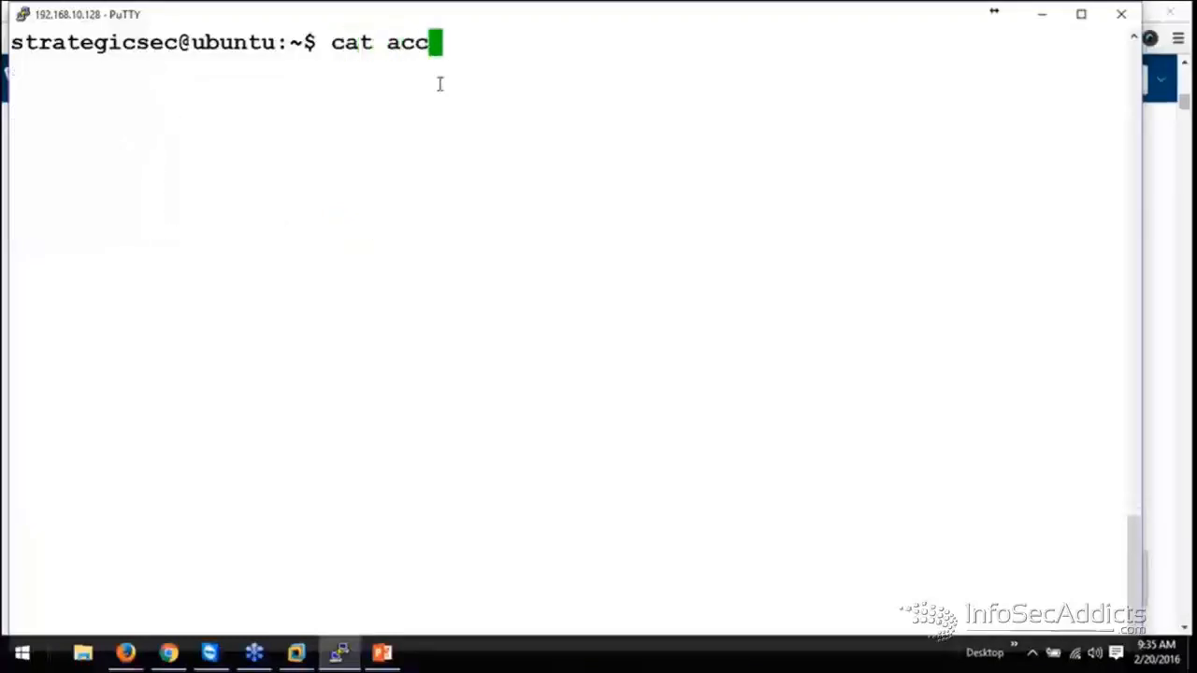
# Run cat access_log to print the whole log file
pyautogui.write('ess_log')
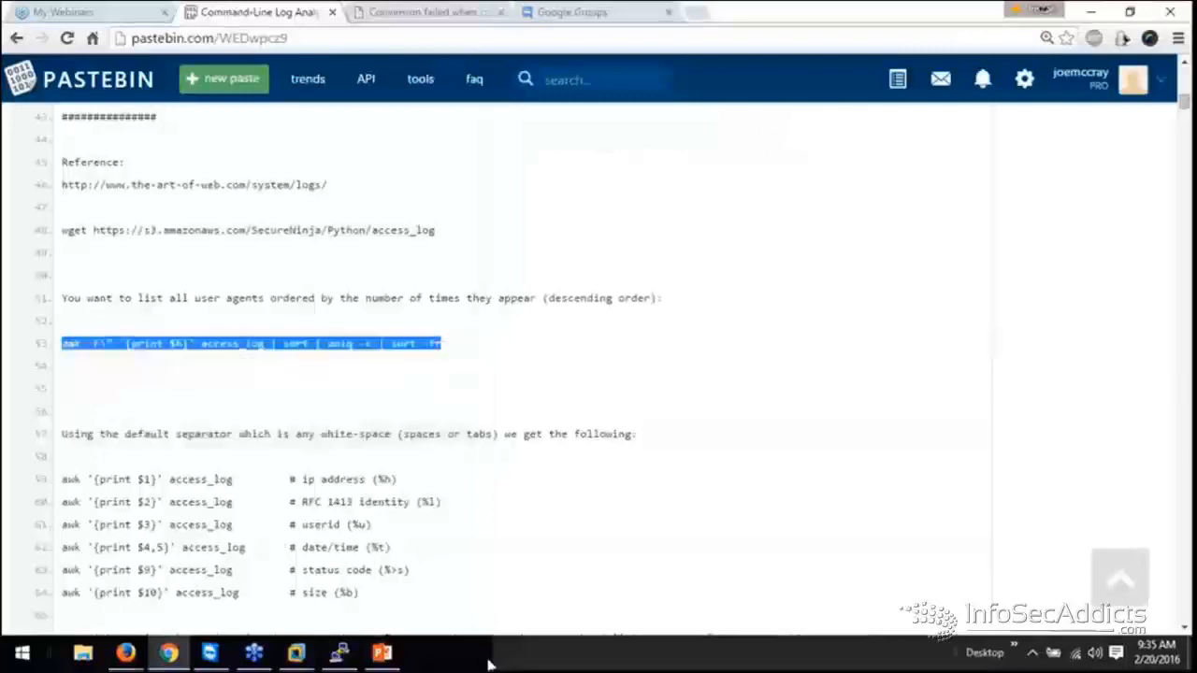
# Run awk -F\" '{print $6}' access_log | sort | uniq -c | sort -fr to count user agents
pyautogui.click(339, 651)
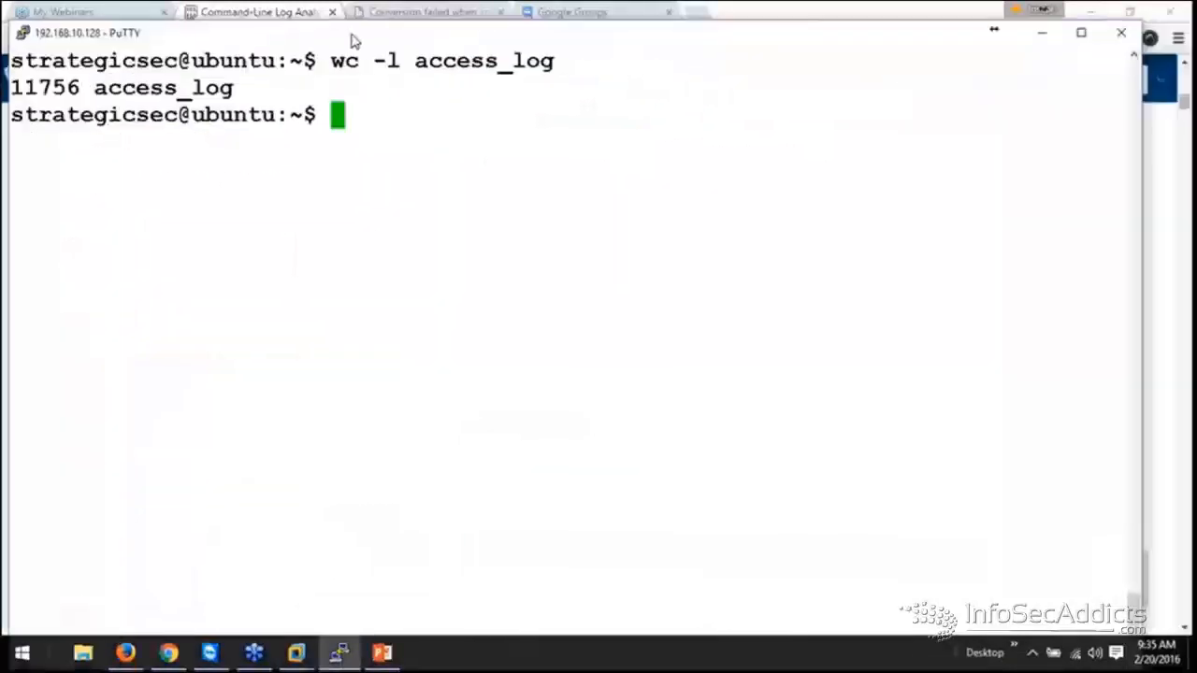
pyautogui.write('awk -F\\" \'{print $6}\' access_log | sort | uniq -c | sort -fr')
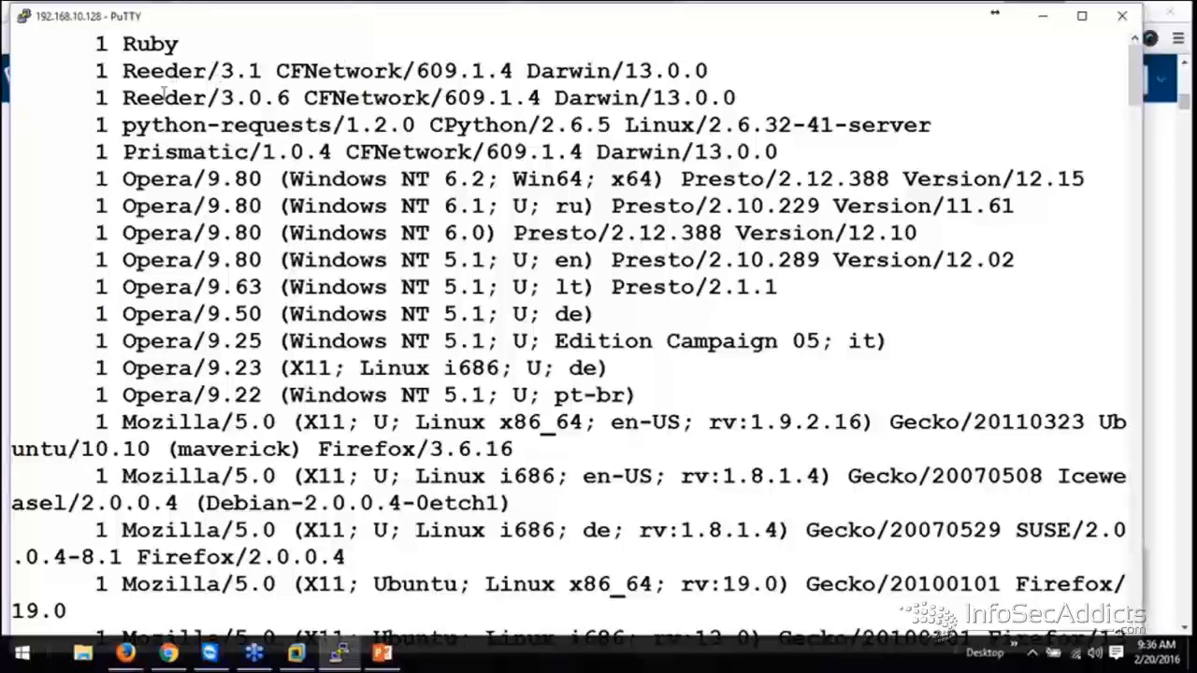
pyautogui.doubleClick(148, 180)
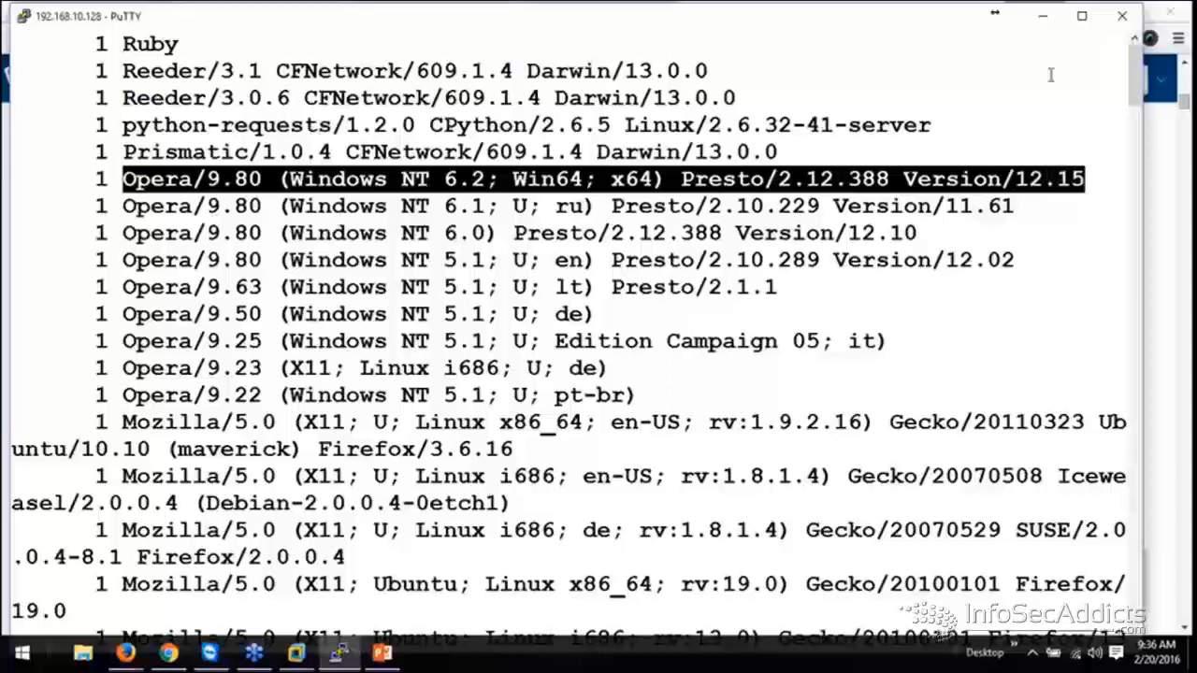
# Scroll the user-agent counts and highlight entries such as the Firefox/3.5b4 version
pyautogui.scroll(-3)
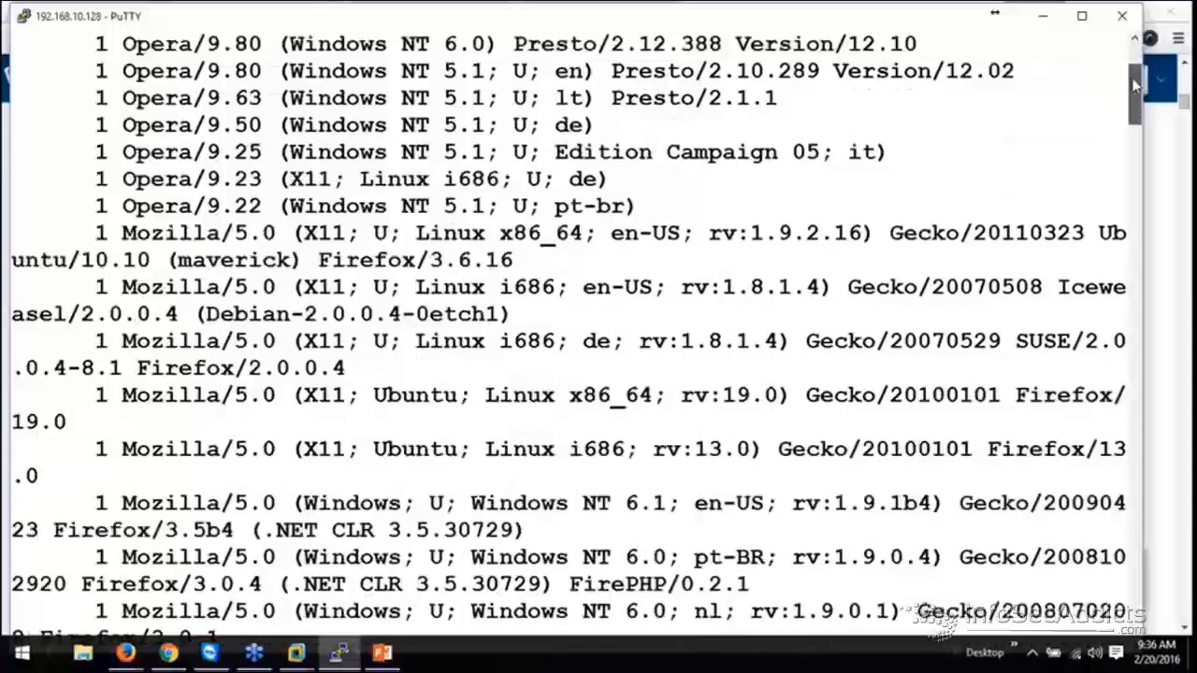
pyautogui.scroll(-3)
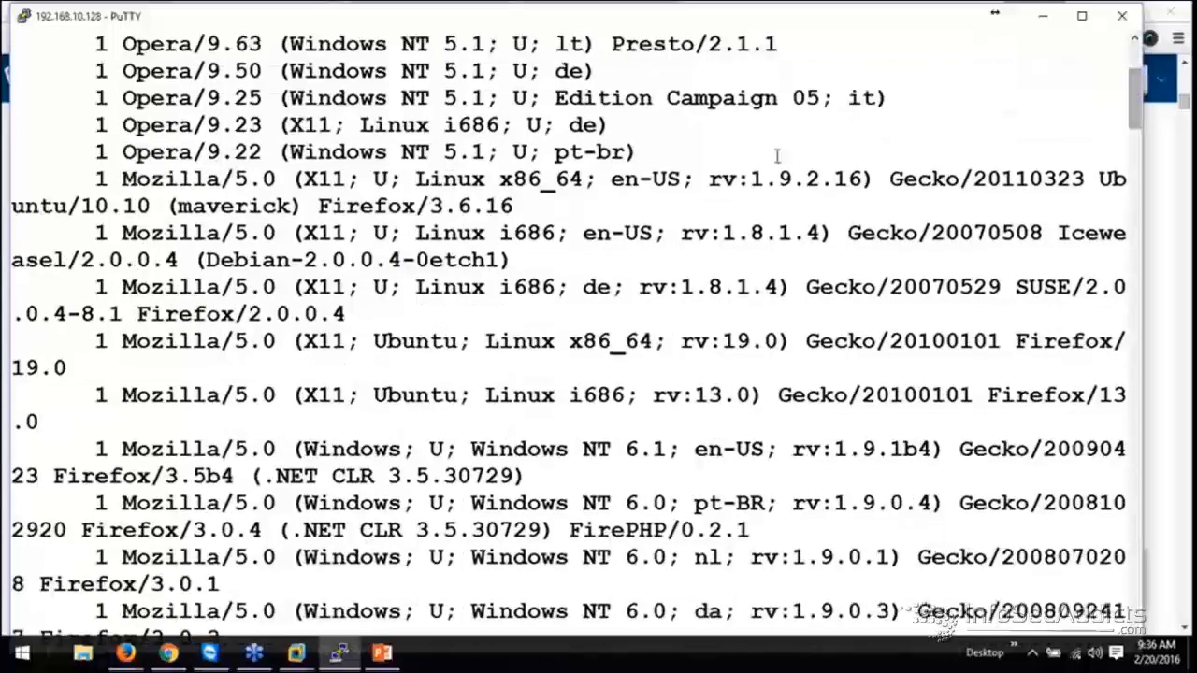
pyautogui.doubleClick(329, 180)
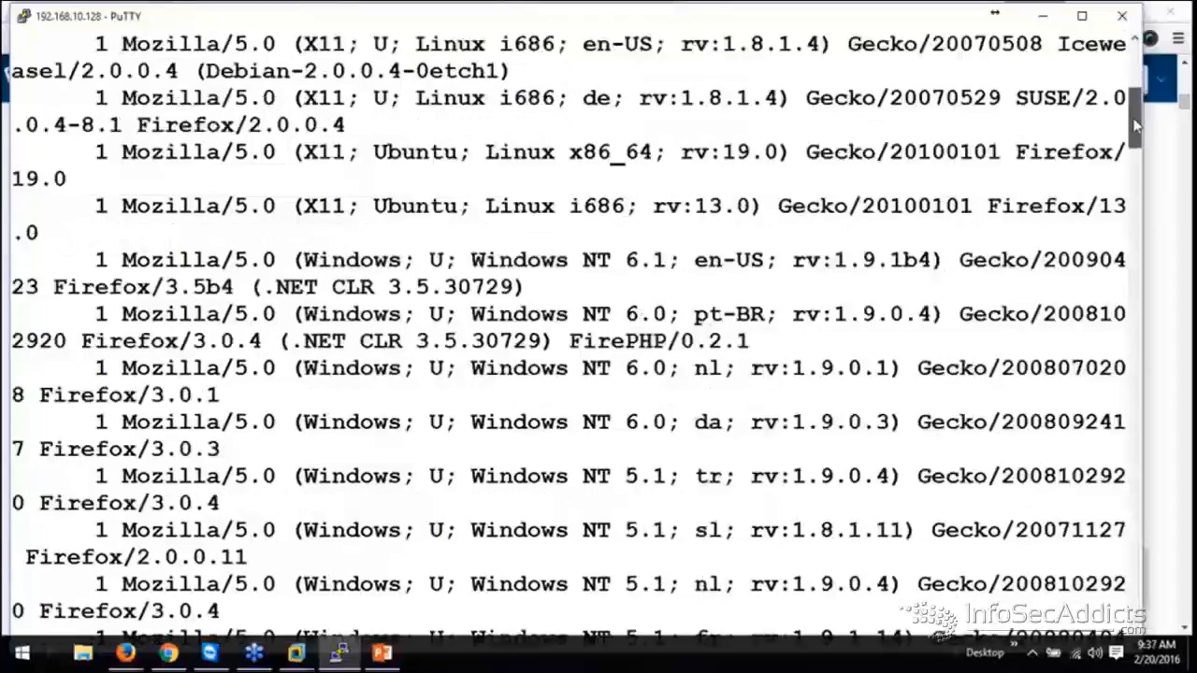
pyautogui.scroll(-3)
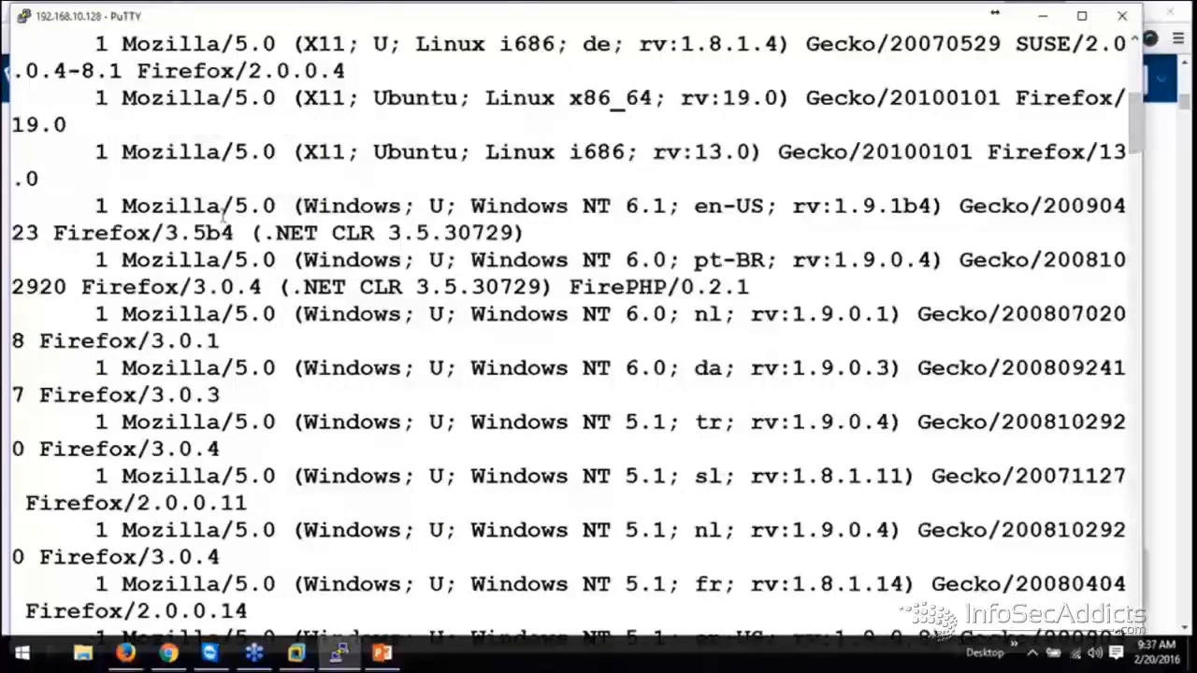
pyautogui.moveTo(477, 202)
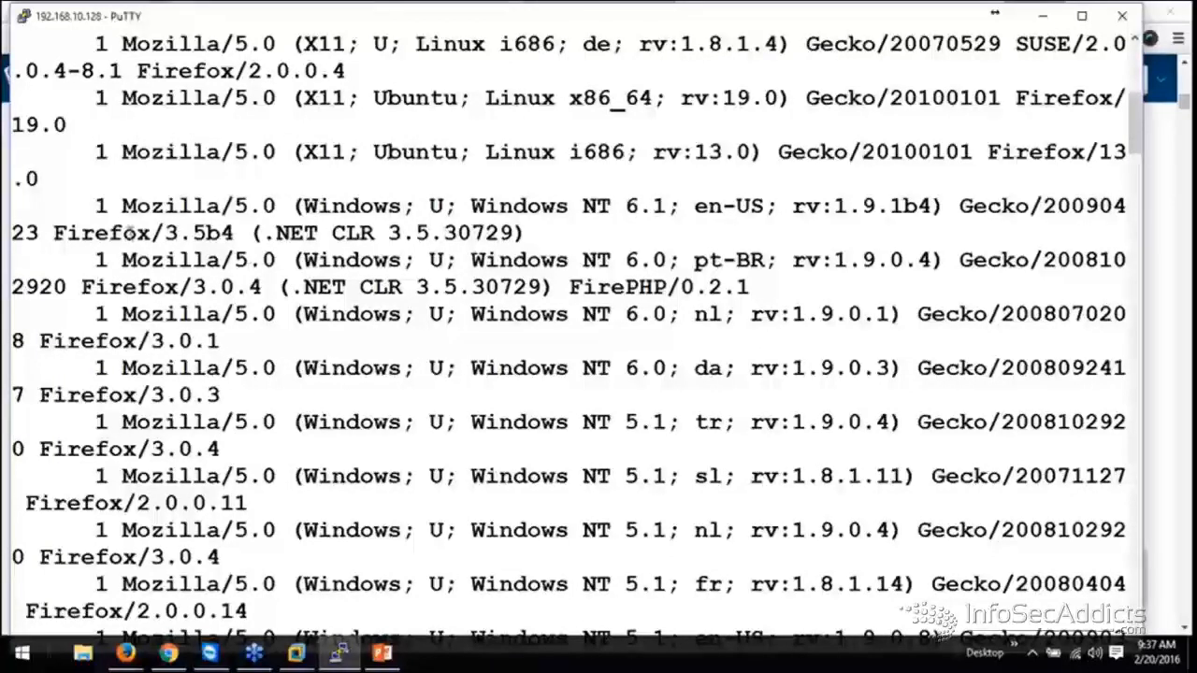
pyautogui.doubleClick(146, 232)
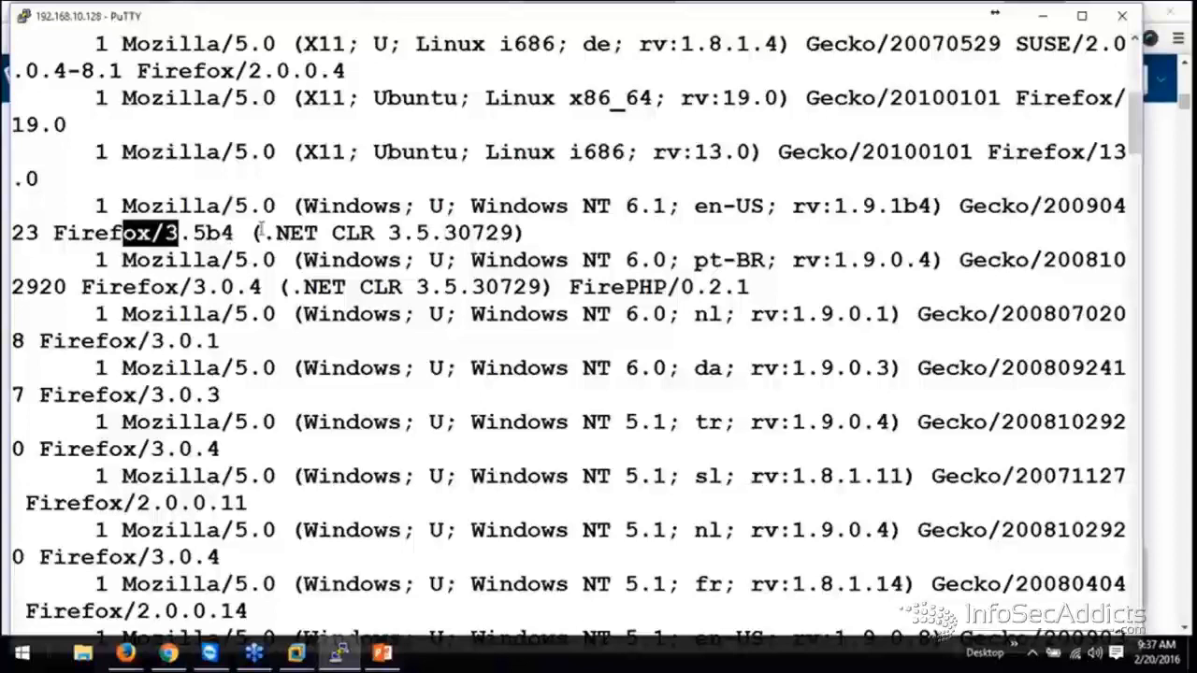
pyautogui.moveTo(647, 168)
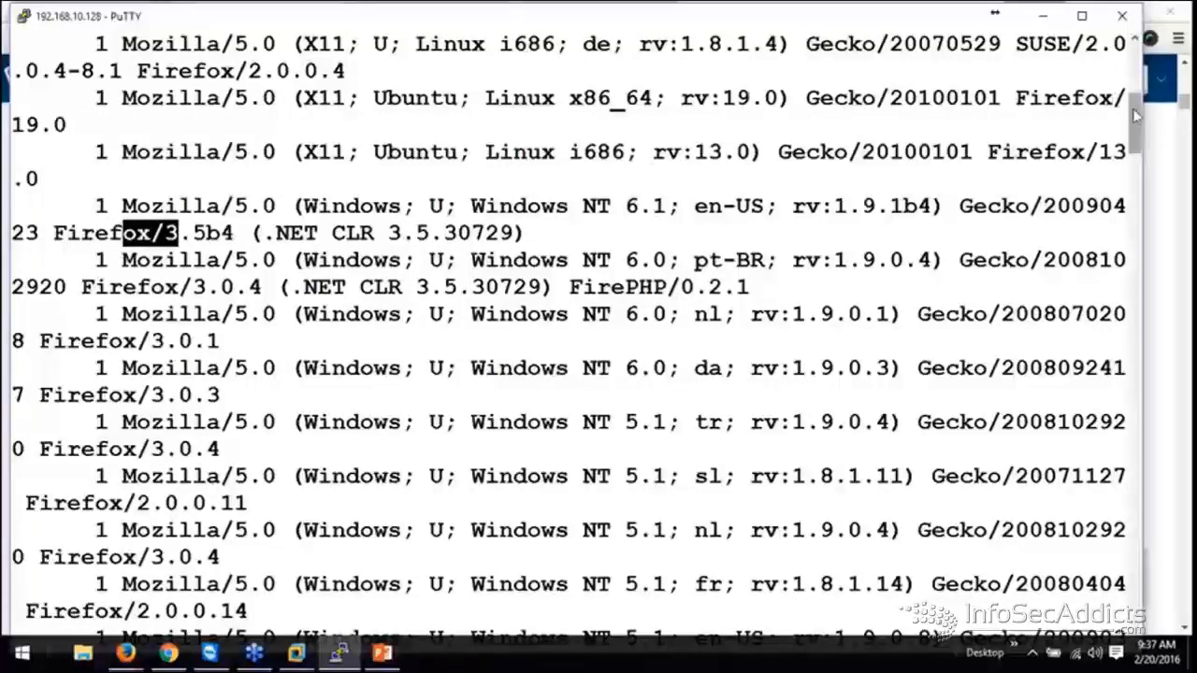
# Continue to the most frequent agents, highlighting the count of 19 for a Mozilla agent, then clear
pyautogui.scroll(-3)
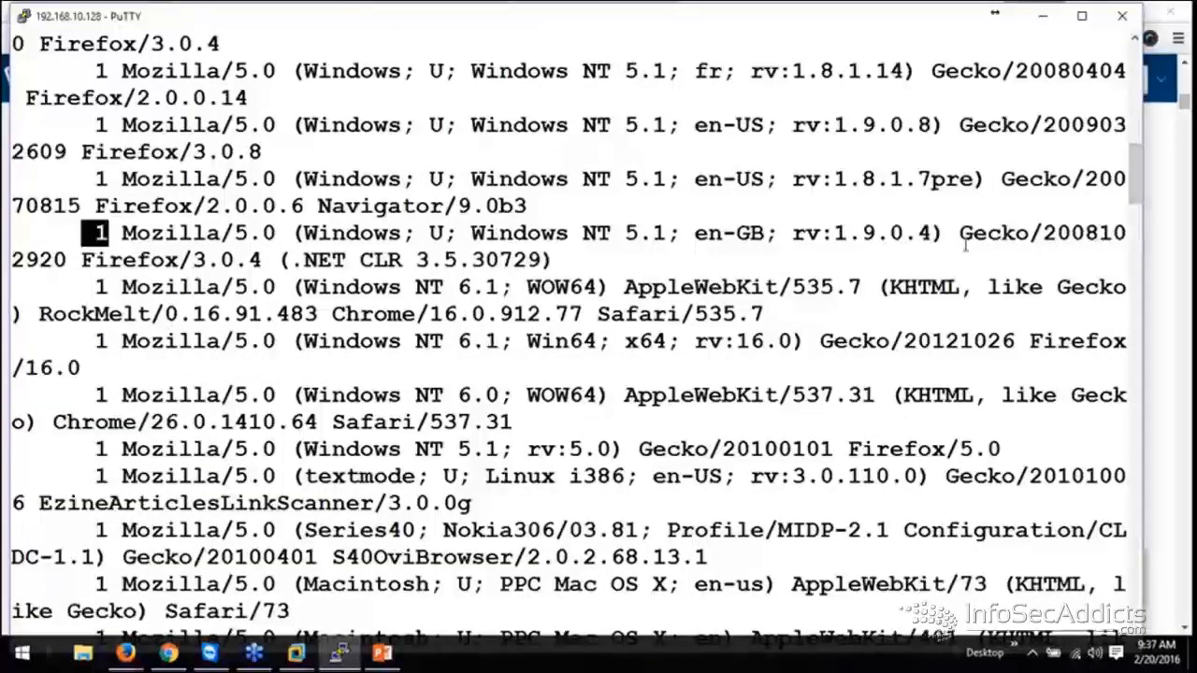
pyautogui.scroll(-3)
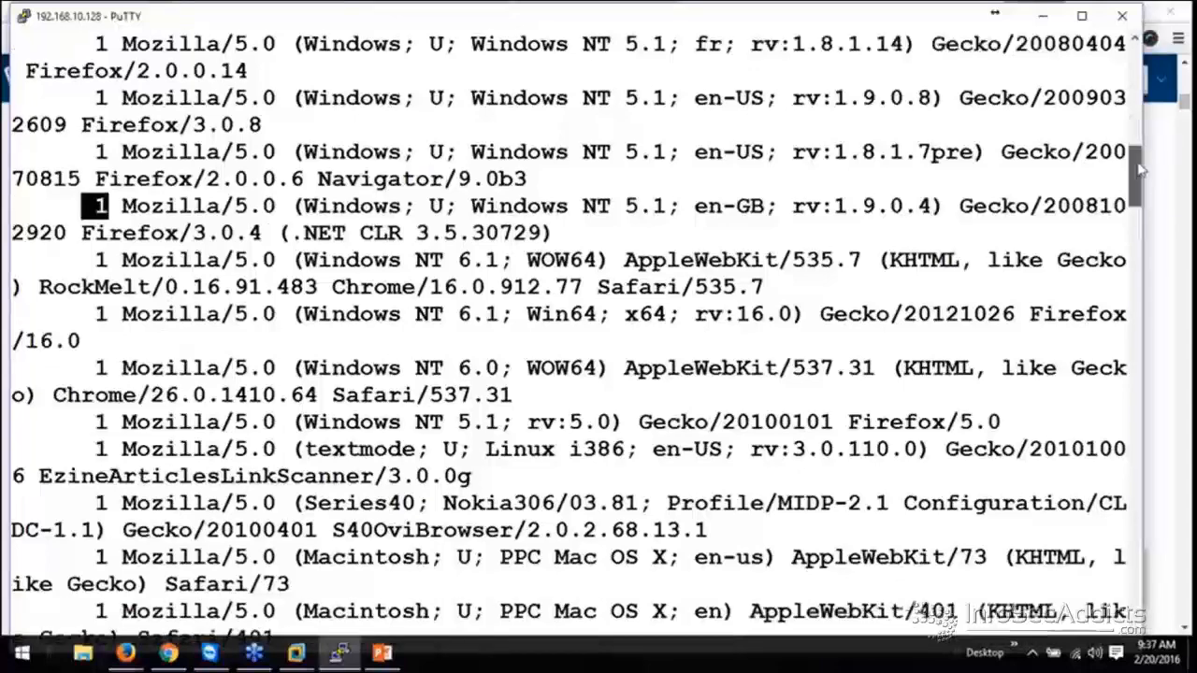
pyautogui.scroll(-3)
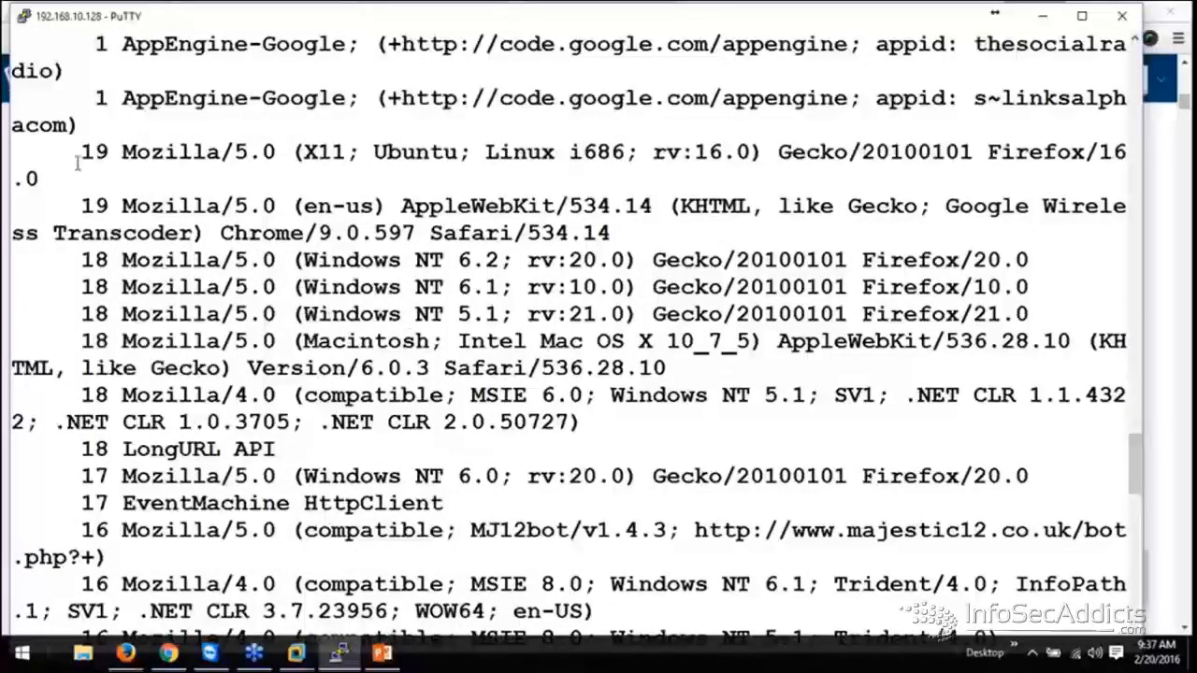
pyautogui.doubleClick(91, 152)
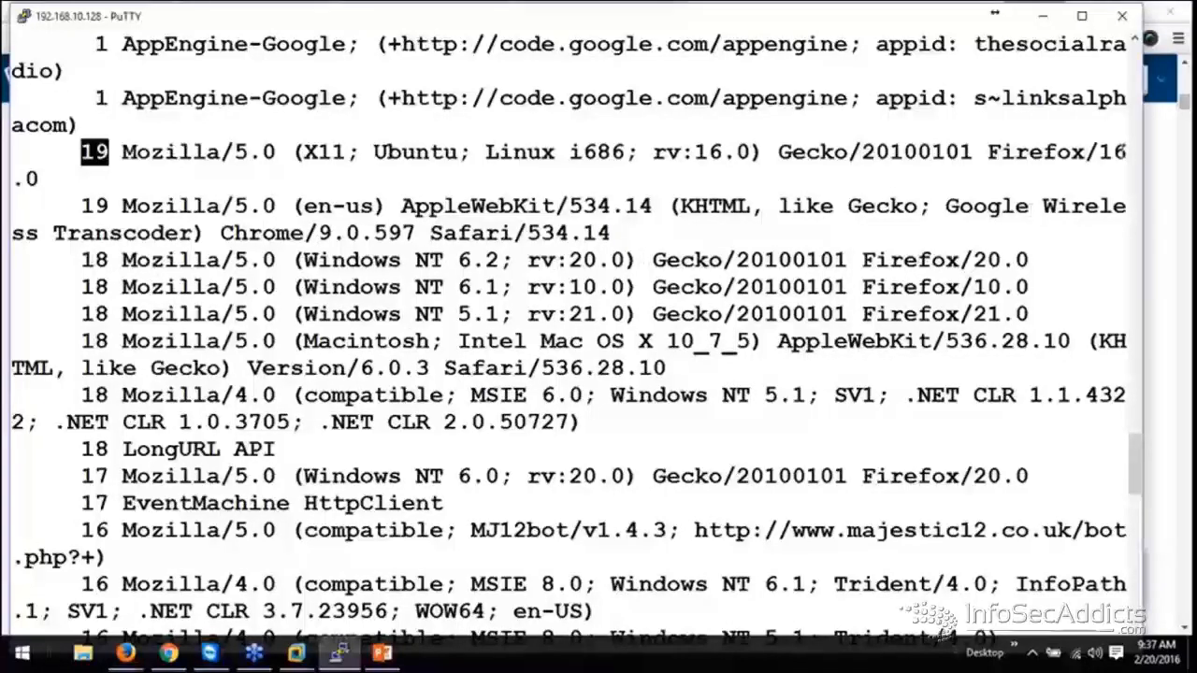
pyautogui.scroll(-3)
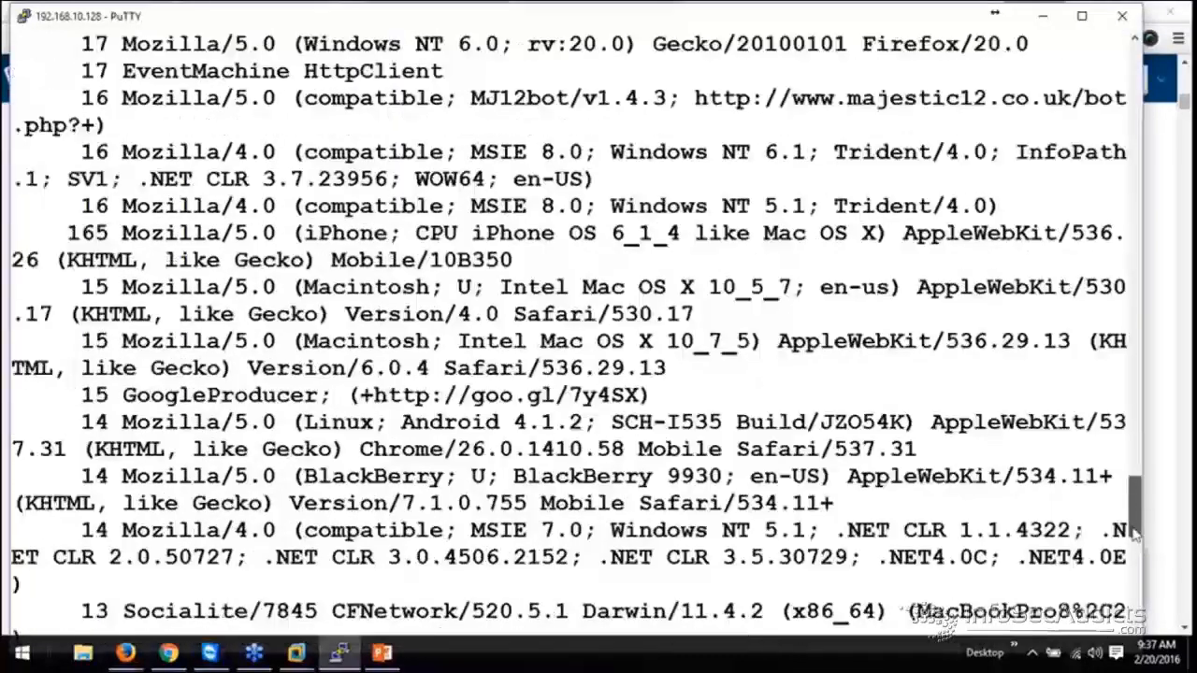
pyautogui.scroll(-3)
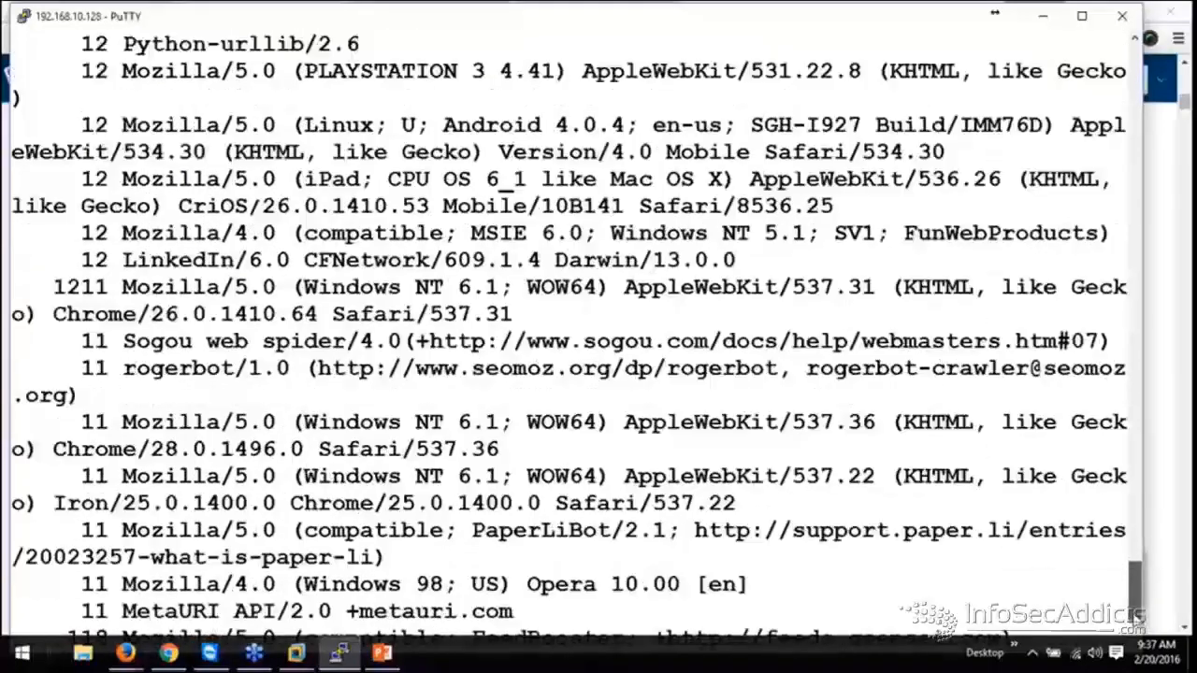
pyautogui.scroll(-3)
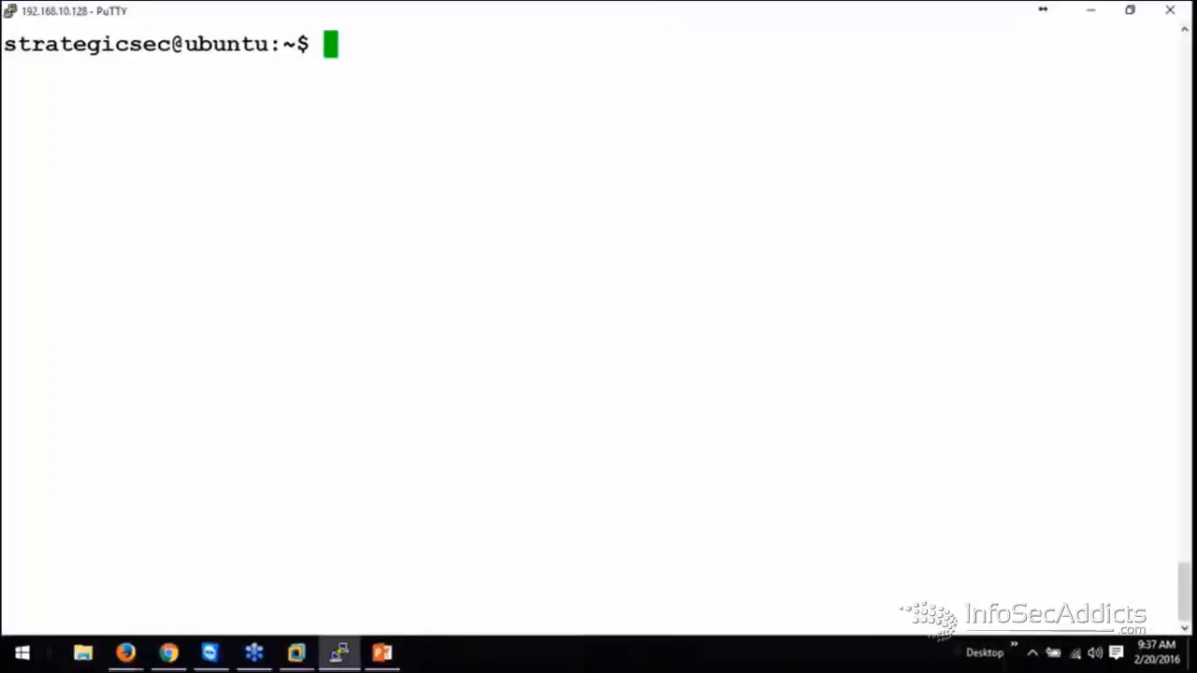
# Run awk -F\" '{print $6}' access_log without the counting stages to print raw user-agent strings, then clear
pyautogui.write('awk -F\\" \'{print $6}\' access_log | sort | uniq -c | sort -fr')
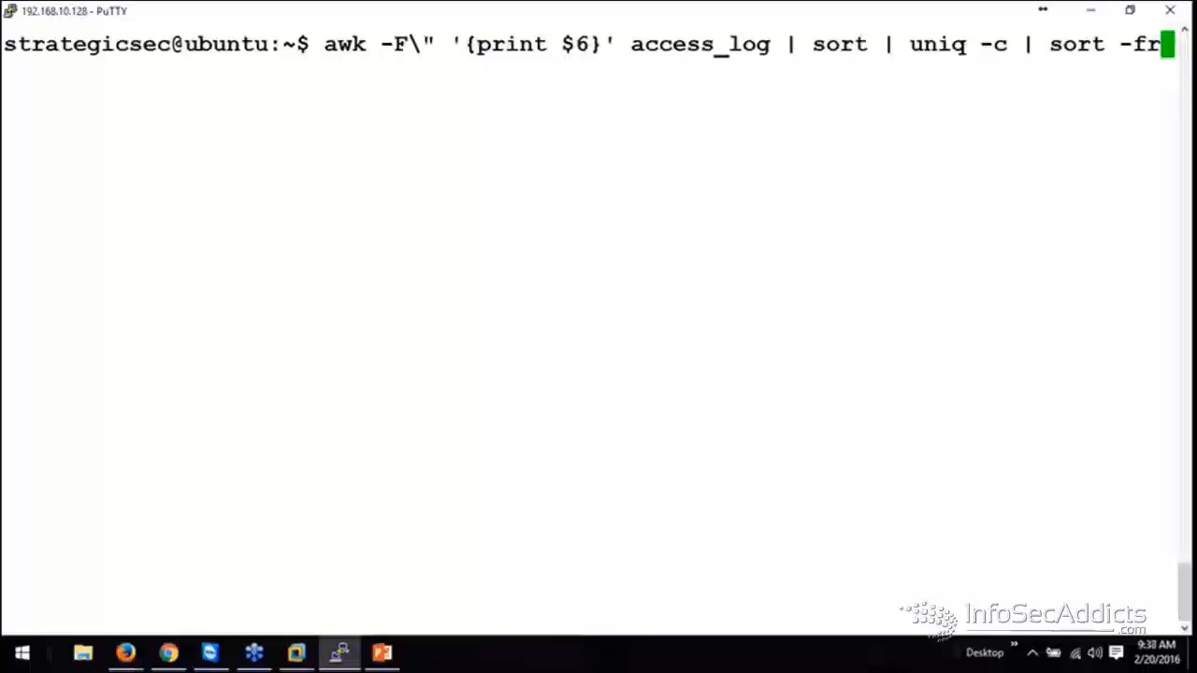
pyautogui.press('BackSpace')
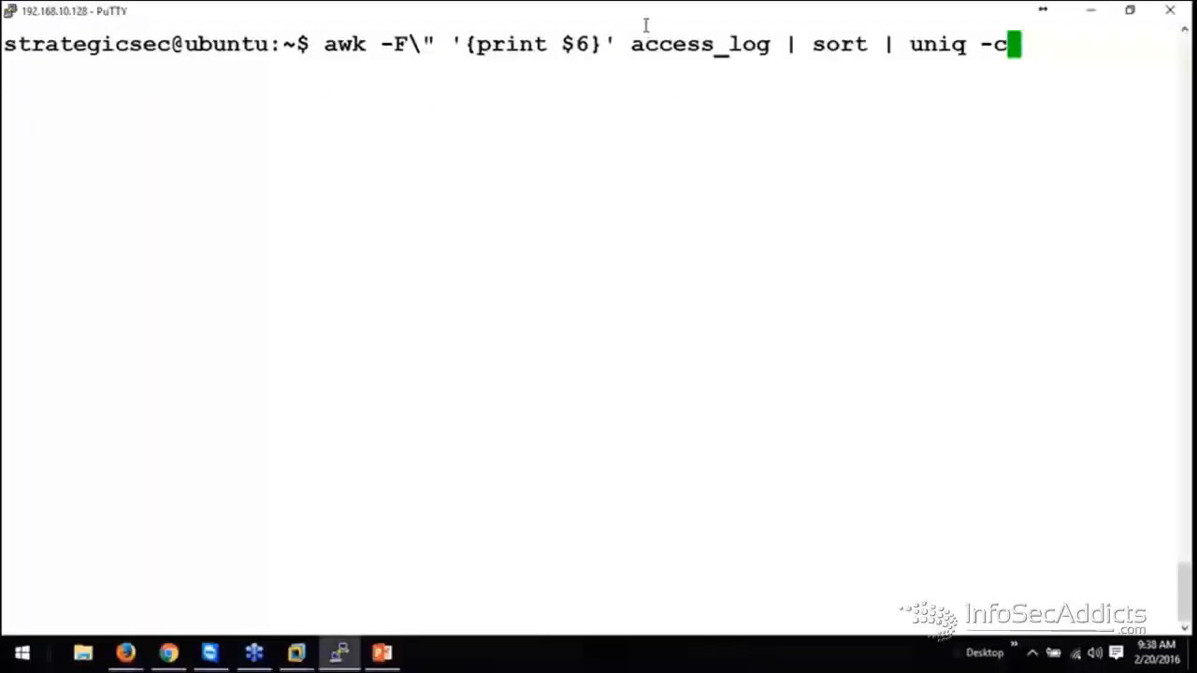
pyautogui.moveTo(972, 101)
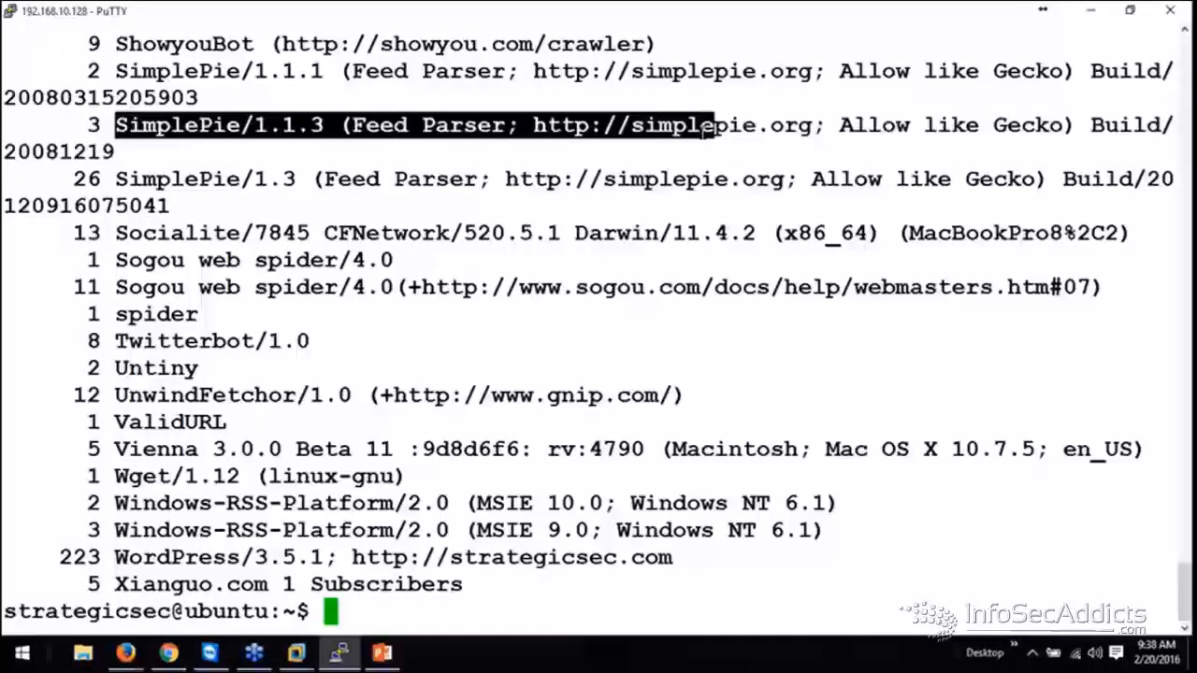
pyautogui.write('clear')
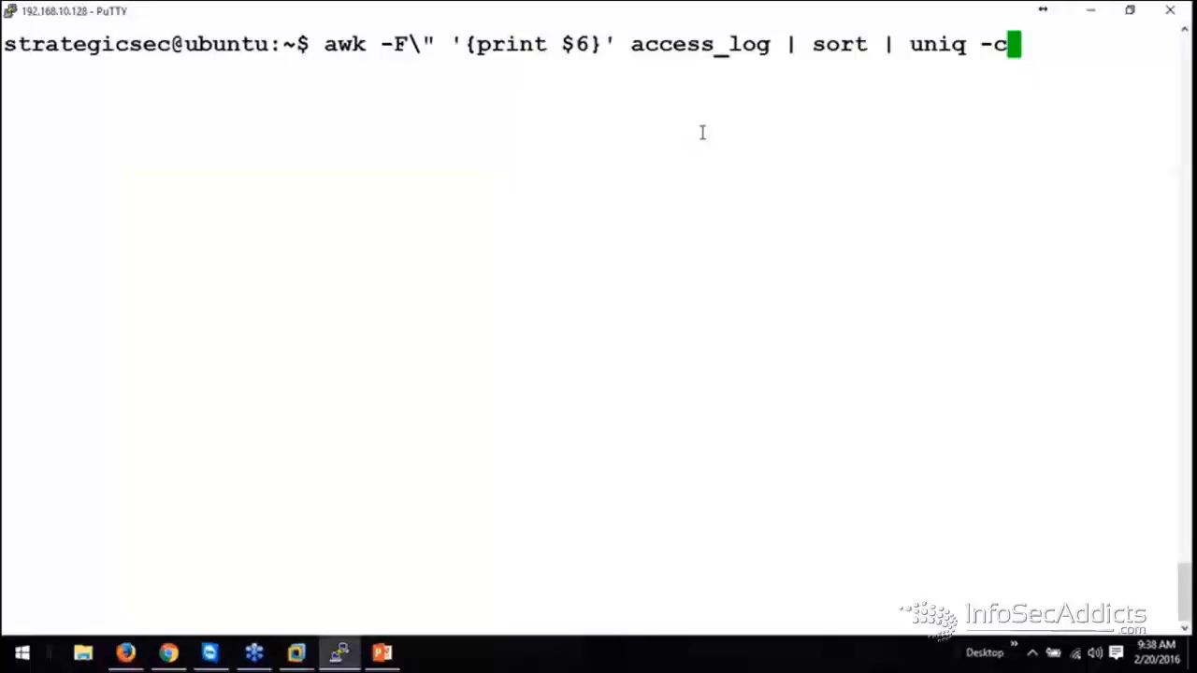
pyautogui.press('BackSpace')
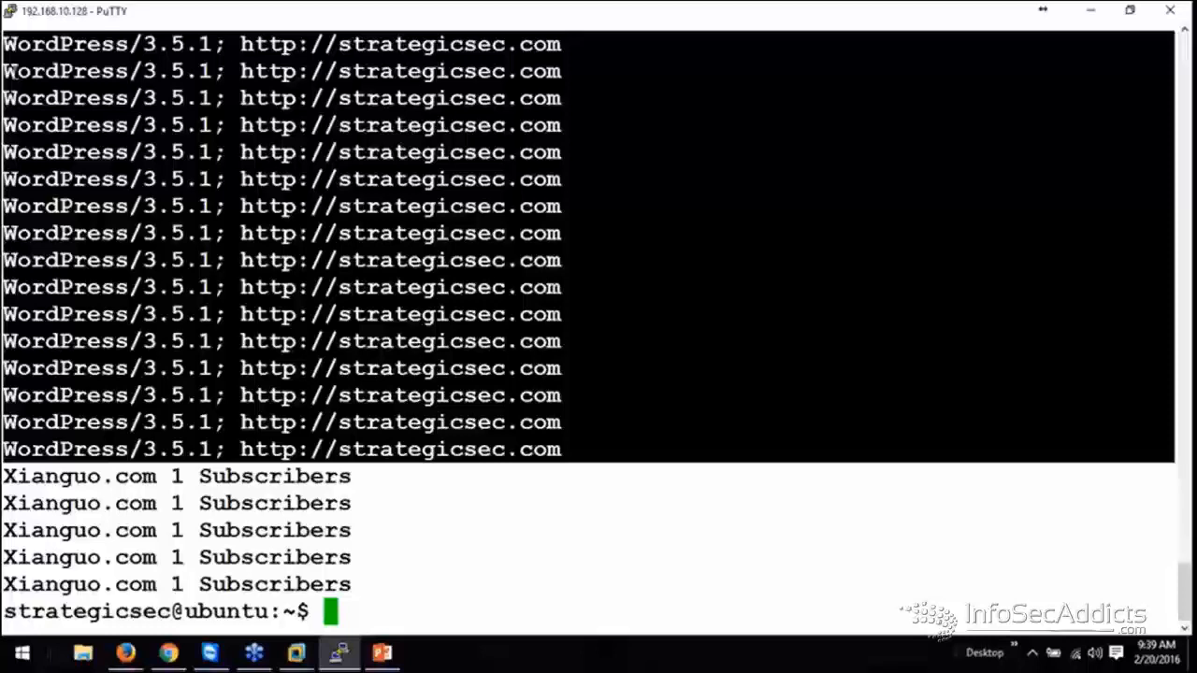
# Clear, run awk -F\" '{print $6}' access_log | sort and scroll the sorted user-agent listing
pyautogui.write('clear')
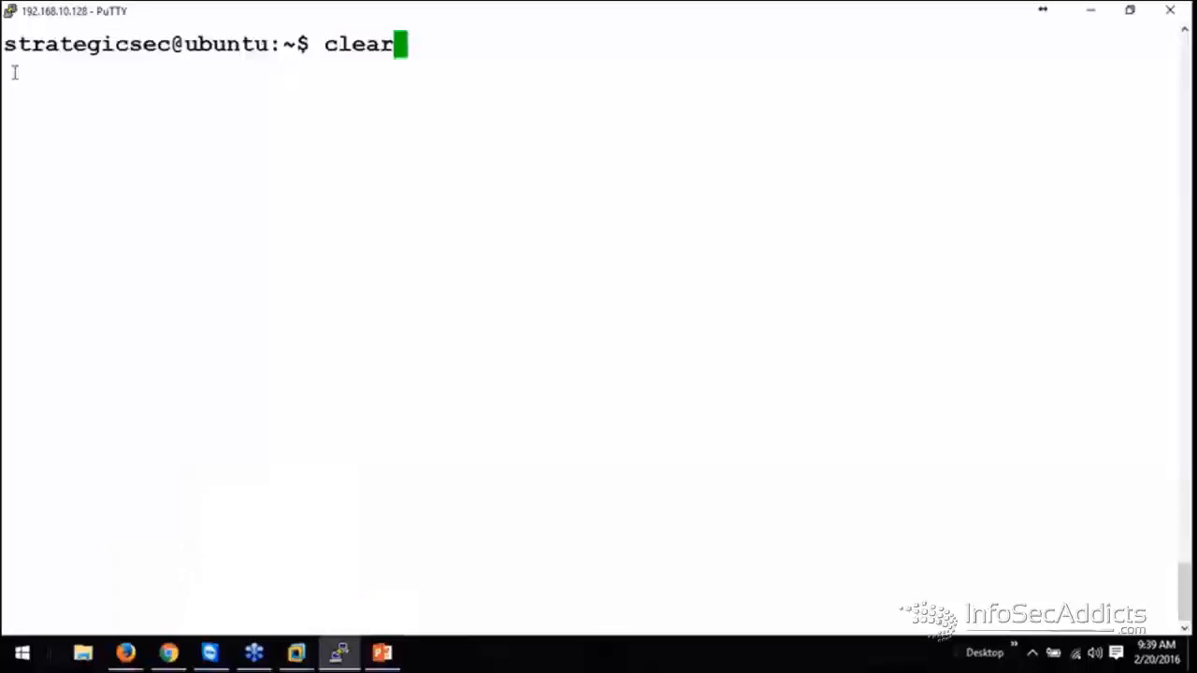
pyautogui.write('awk -F\\" \'{print $6}\' access_log | sort')
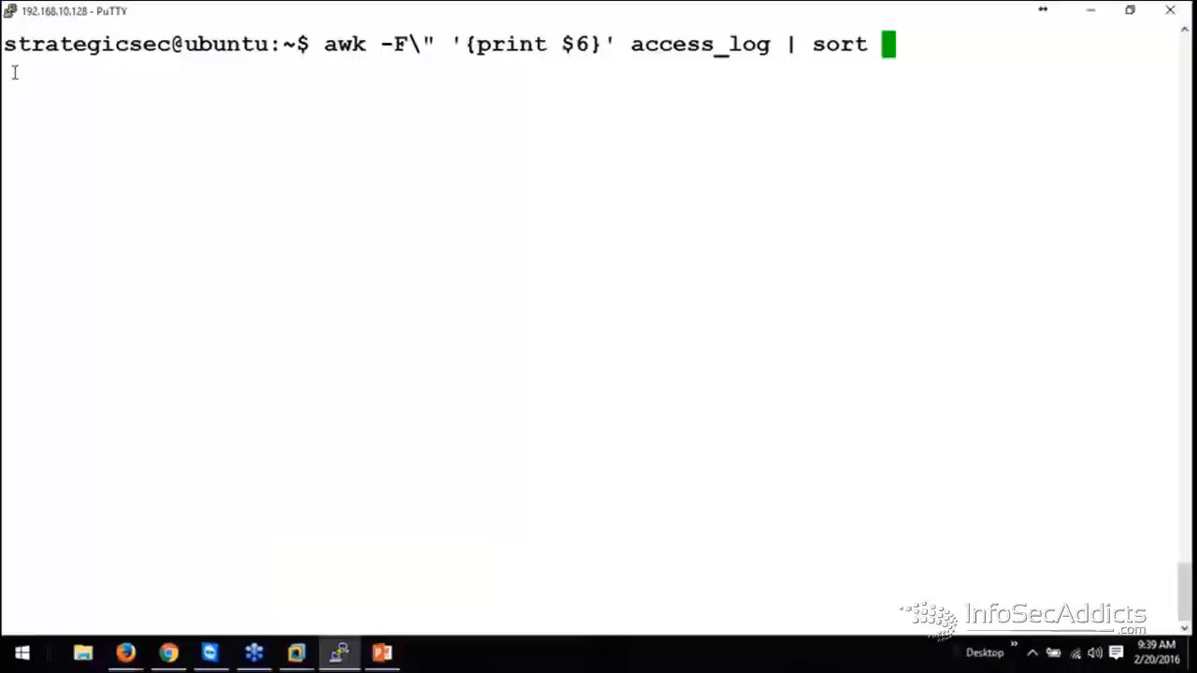
pyautogui.press('BackSpace')
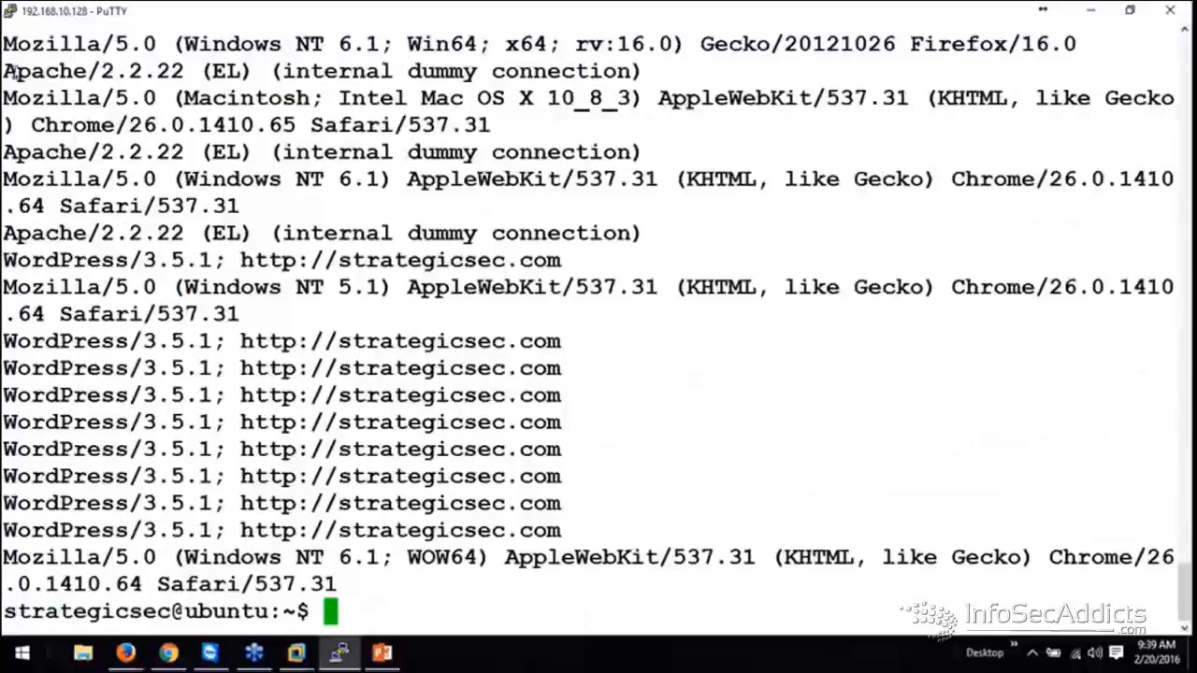
pyautogui.moveTo(942, 440)
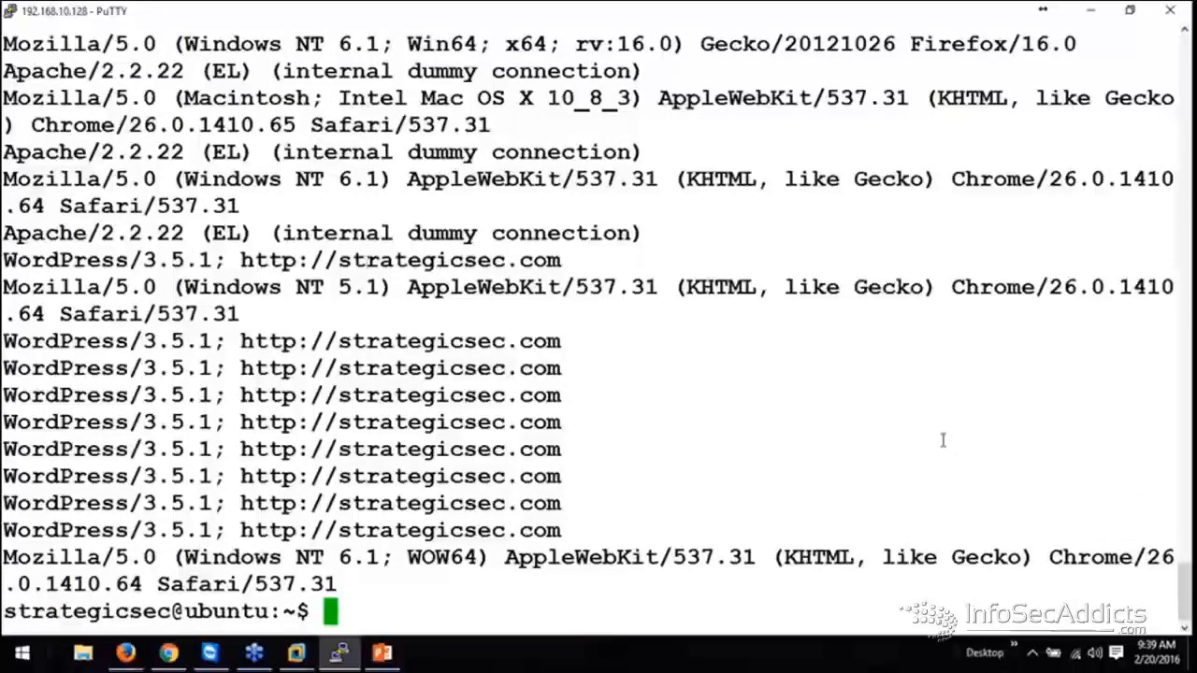
pyautogui.scroll(-3)
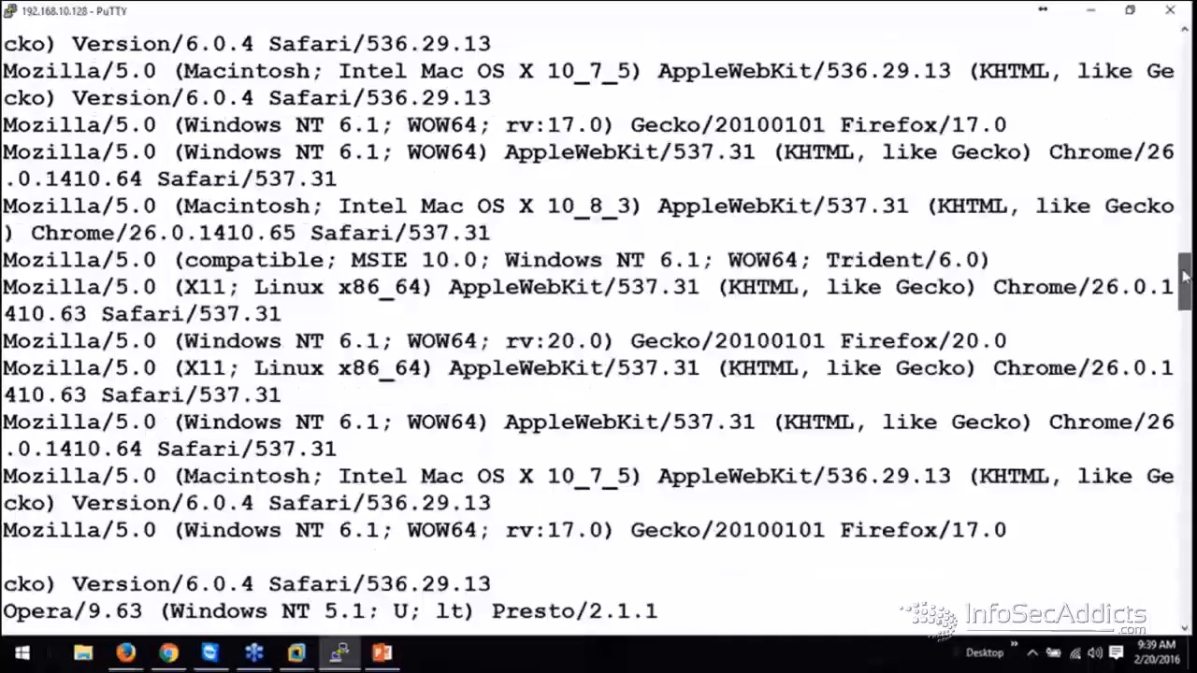
pyautogui.scroll(-3)
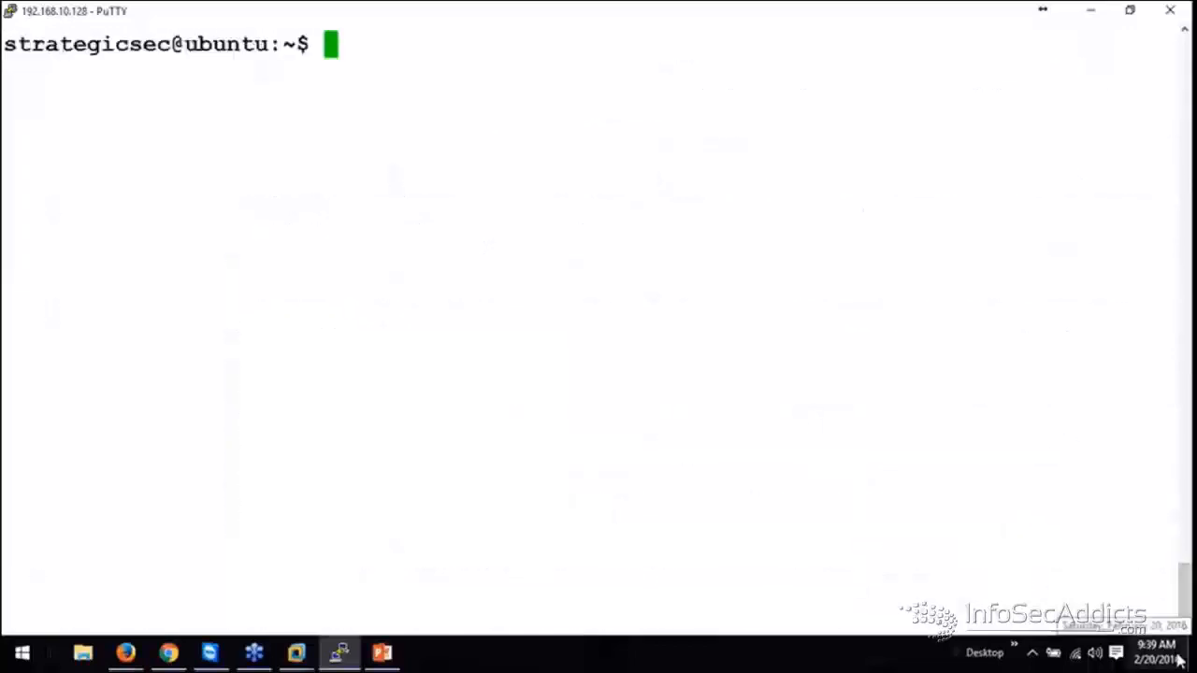
# Run awk -F\" '{print $1}' access_log and highlight an IP address in the IP/timestamp output
pyautogui.write('awk -F\\" \'{print $6}\' access_log')
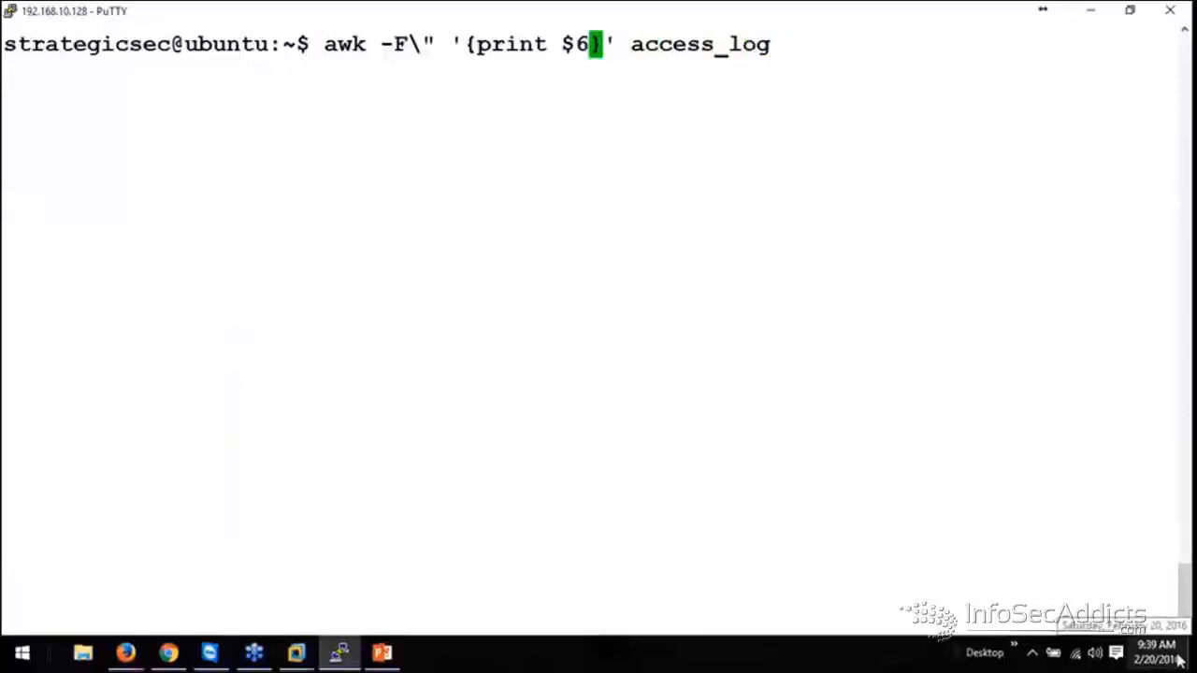
pyautogui.write('1')
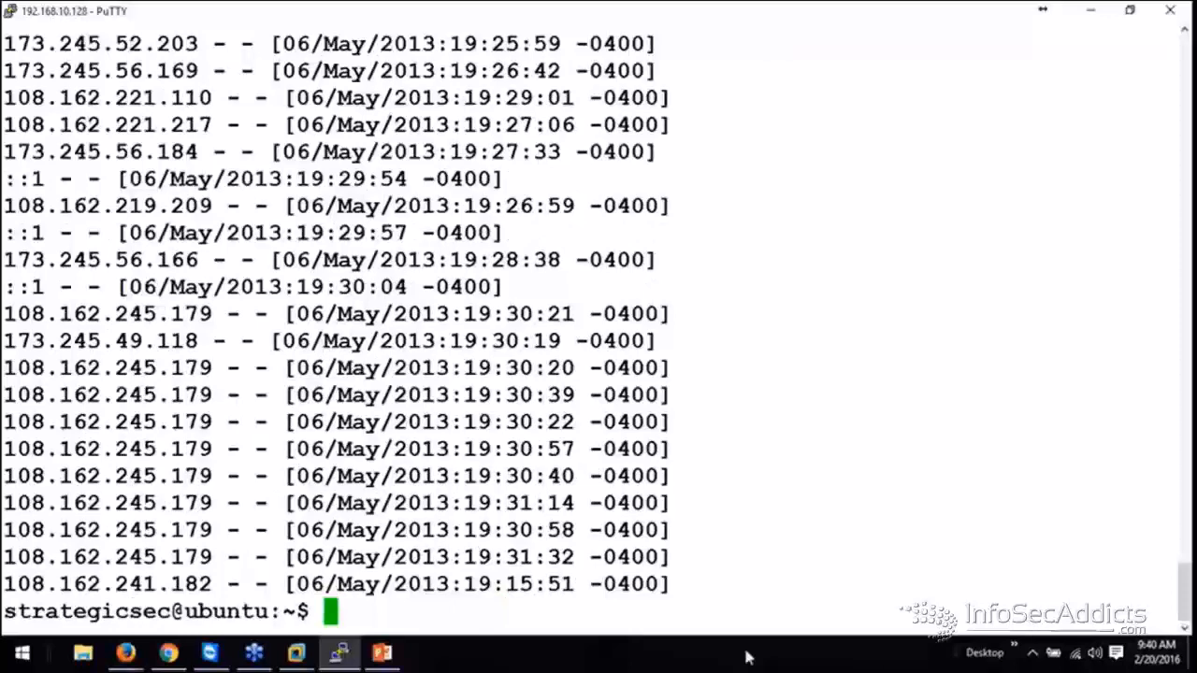
pyautogui.doubleClick(19, 340)
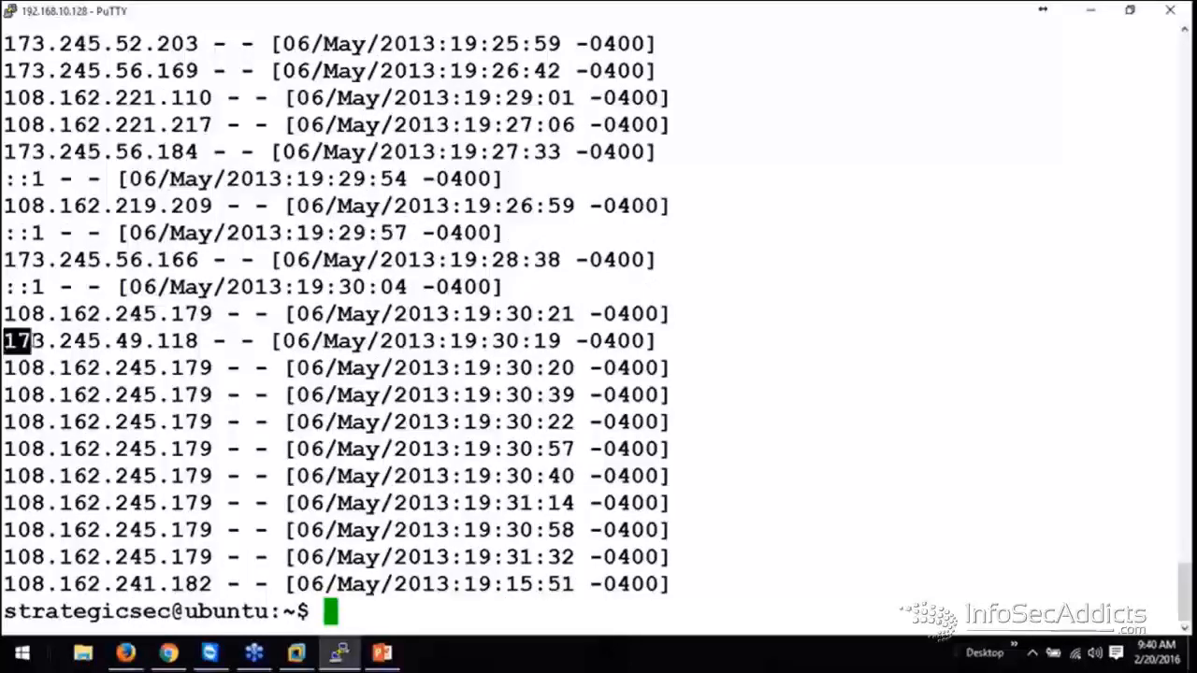
pyautogui.moveTo(28, 340); pyautogui.dragTo(196, 340)
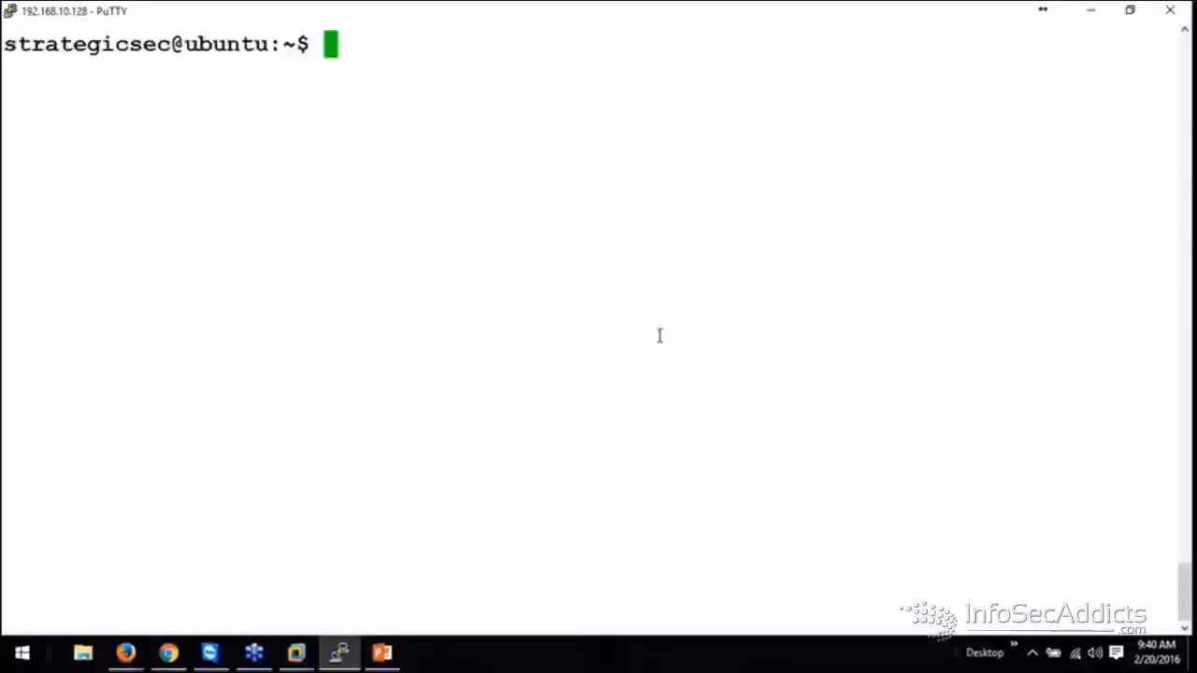
# Run awk -F\" '{print $2}' access_log and highlight the POST method in the request lines
pyautogui.write('awk -F\\" \'{print $1}\' access_log')
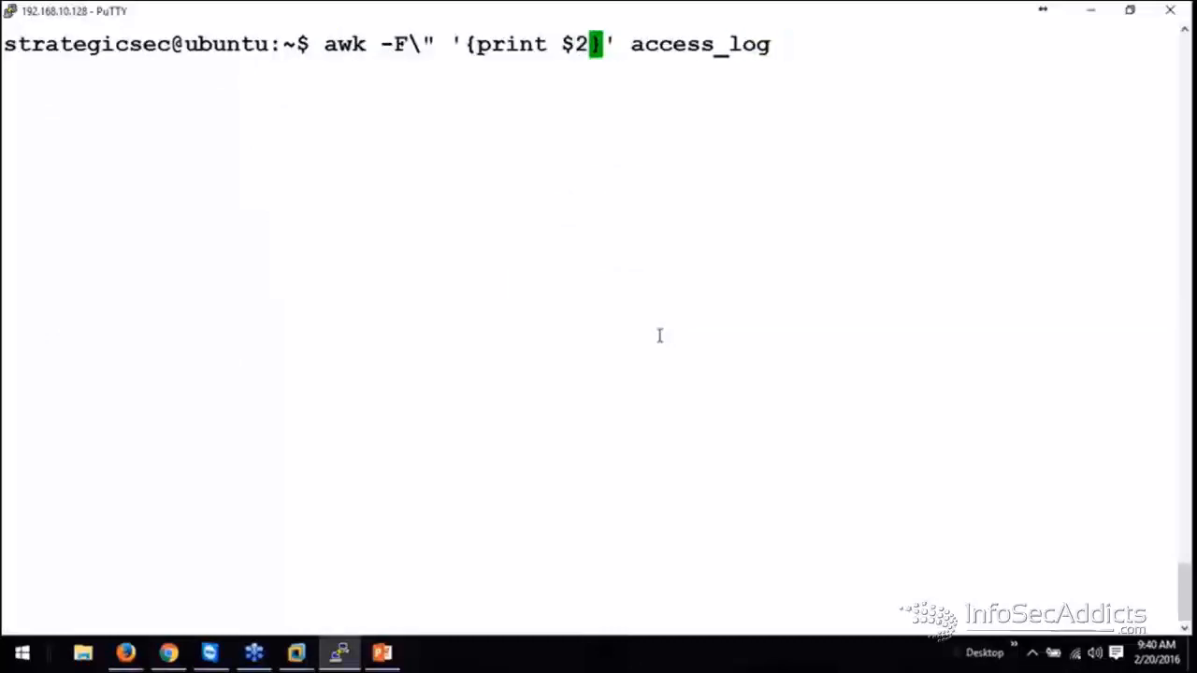
pyautogui.press('Return')
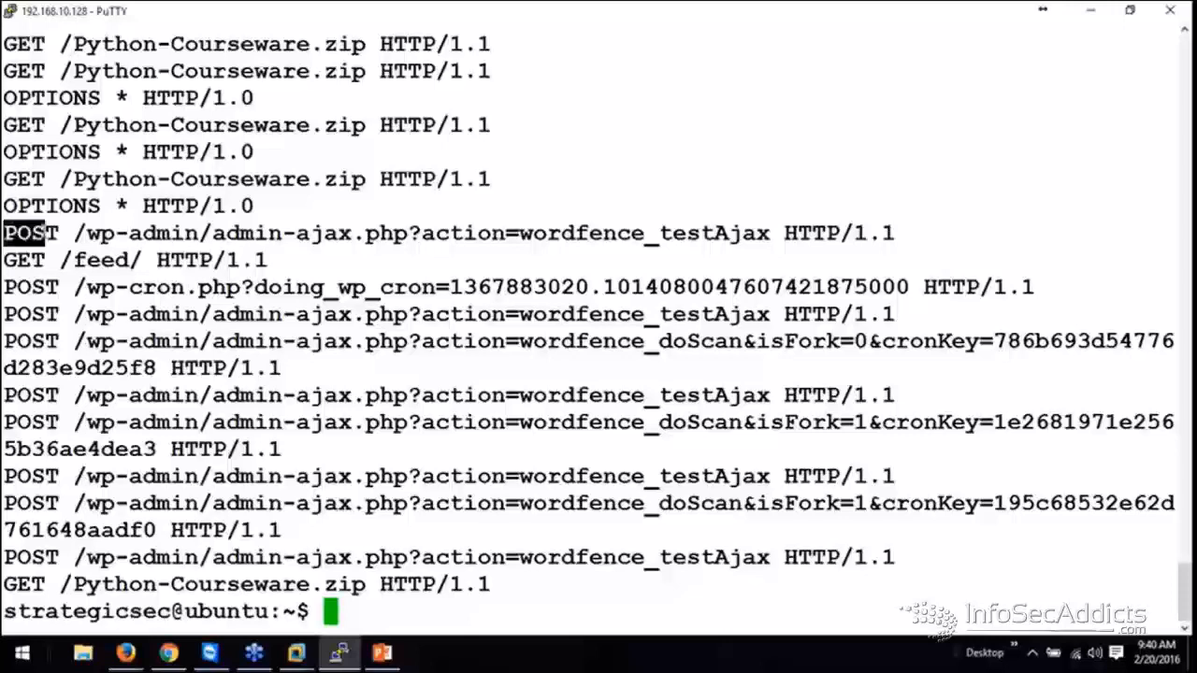
pyautogui.moveTo(28, 232); pyautogui.dragTo(187, 260)
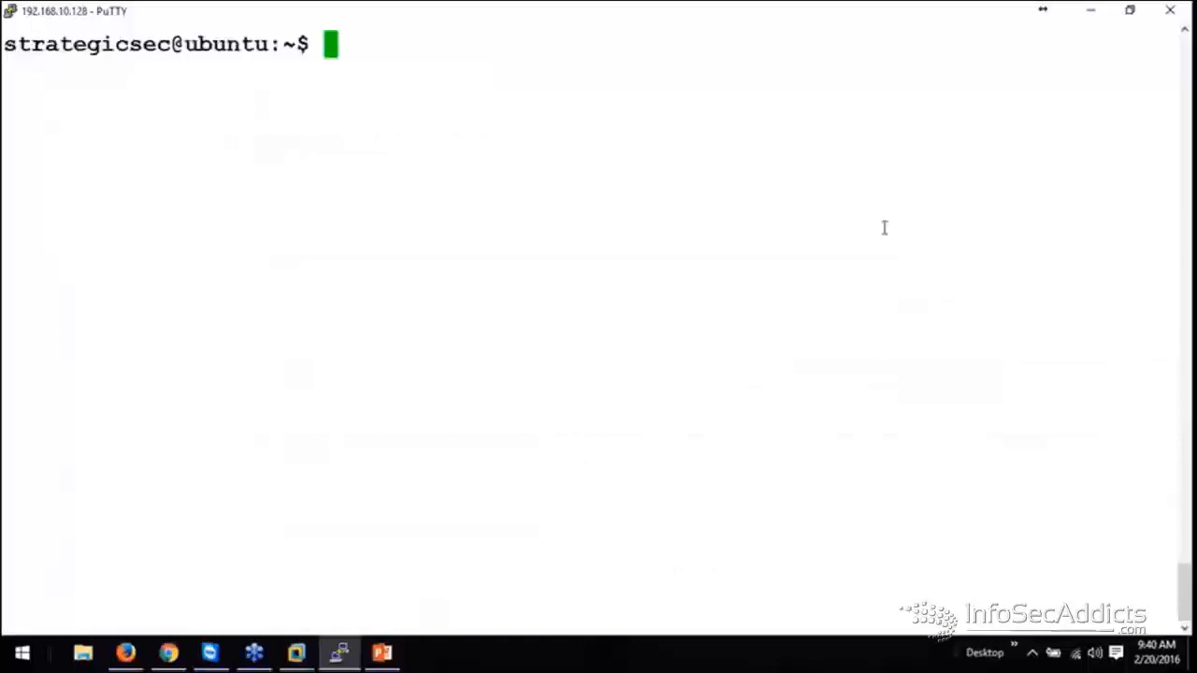
# Run awk -F\" '{print $3}' access_log and scroll the status-code field output
pyautogui.write('awk -F\\" \'{print $2}\' access_log')
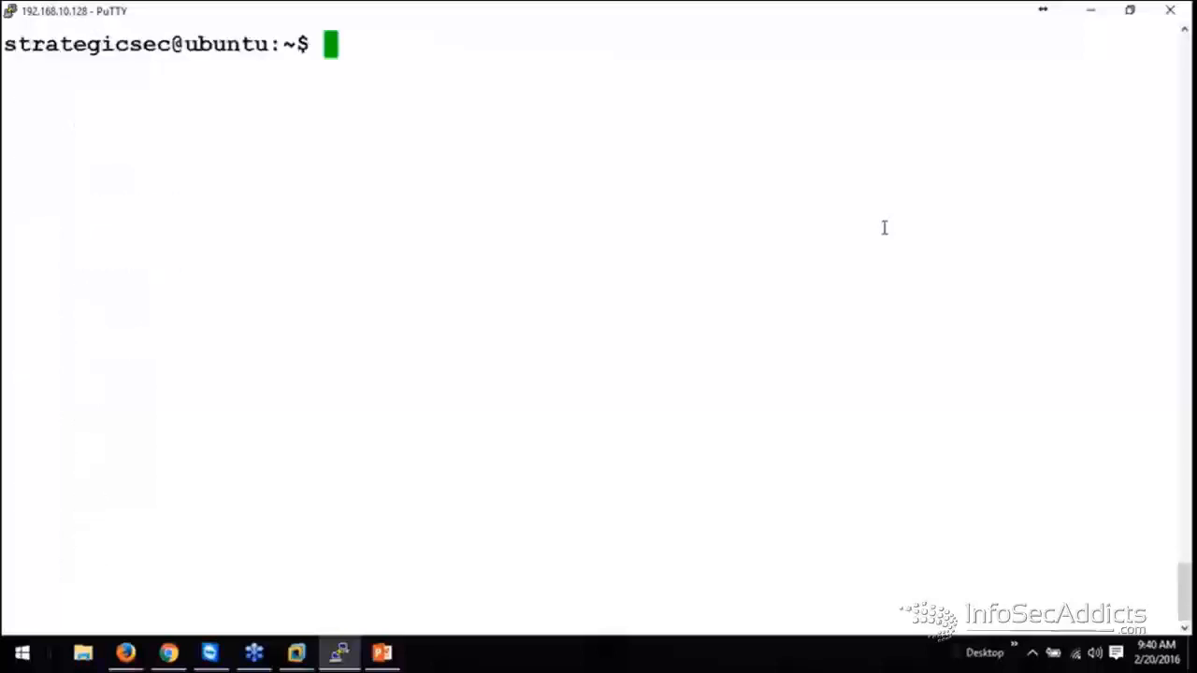
pyautogui.write('awk -F\\" \'{print $3}\' access_log')
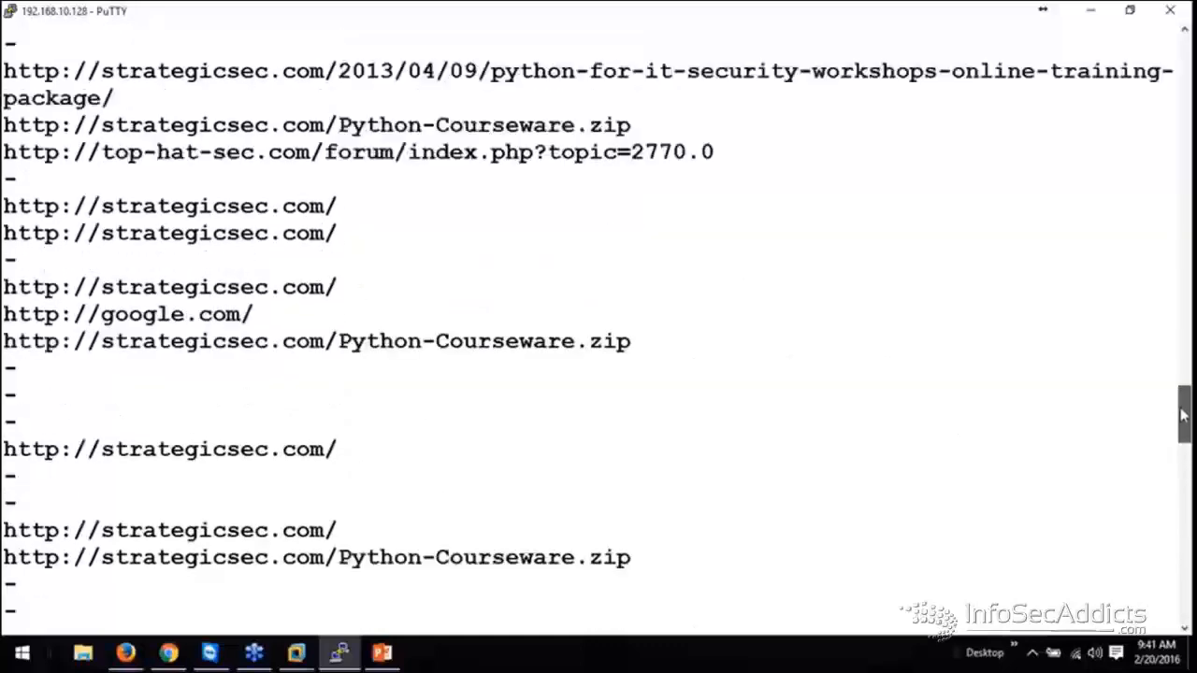
pyautogui.scroll(-3)
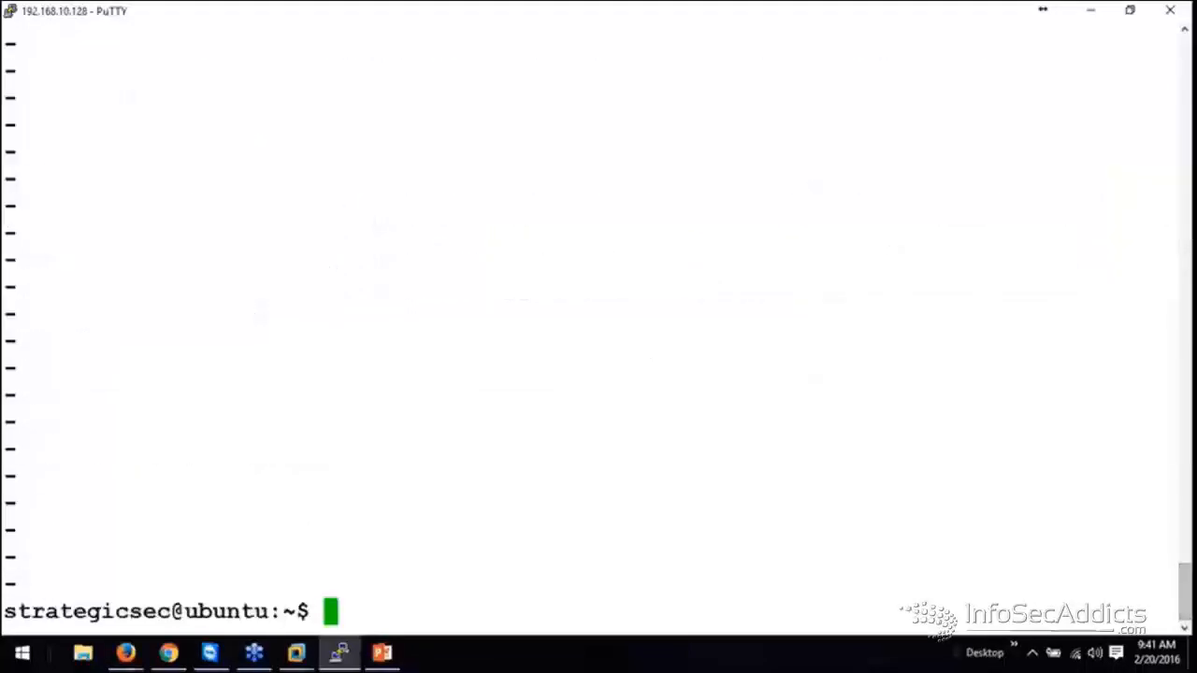
# Run awk -F\" '{print $4}' and '{print $5}' access_log to print the referrer URLs, then clear
pyautogui.write('awk -F\\" \'{print $4}\' access_log')
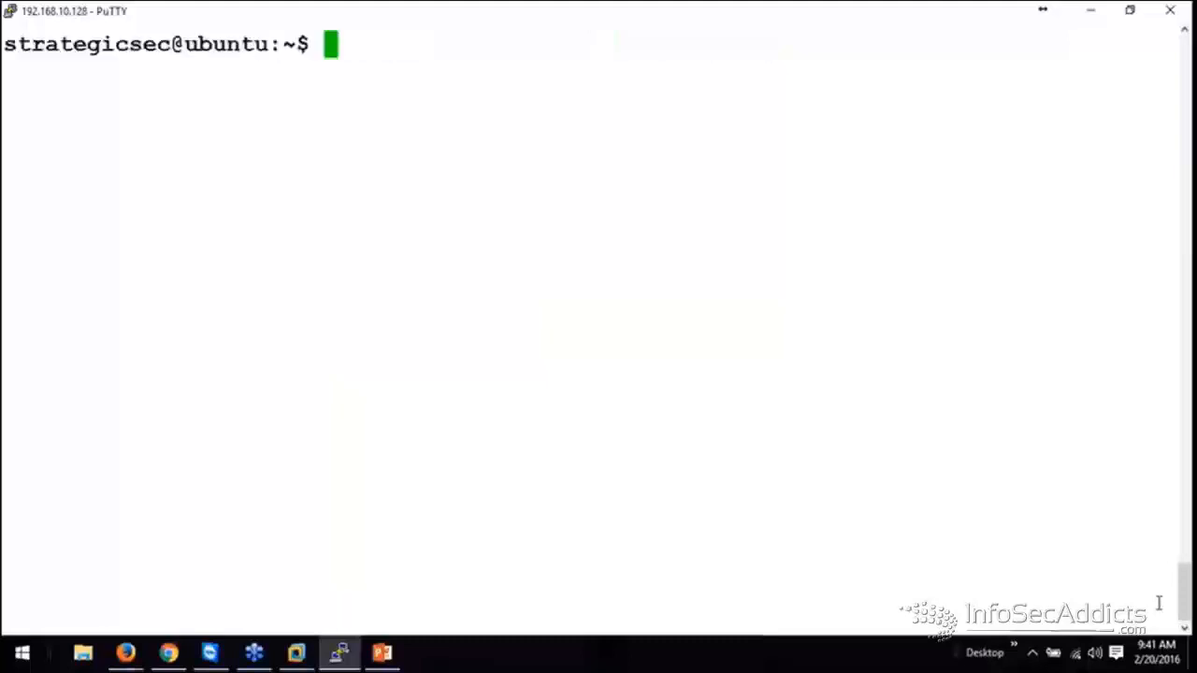
pyautogui.write('awk -F\\" \'{print $5}\' access_log')
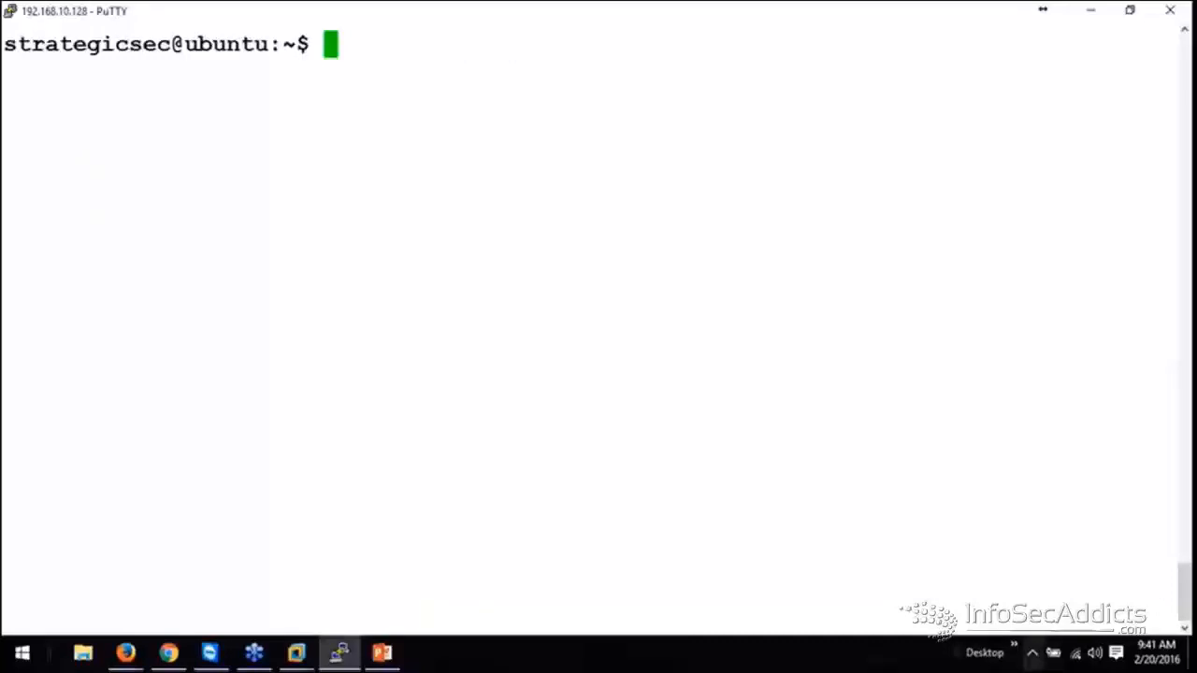
# Switch from the terminal to the PowerPoint 'Logs, Logs, Logs, Logs!!' Apache awk slide
pyautogui.click(381, 650)
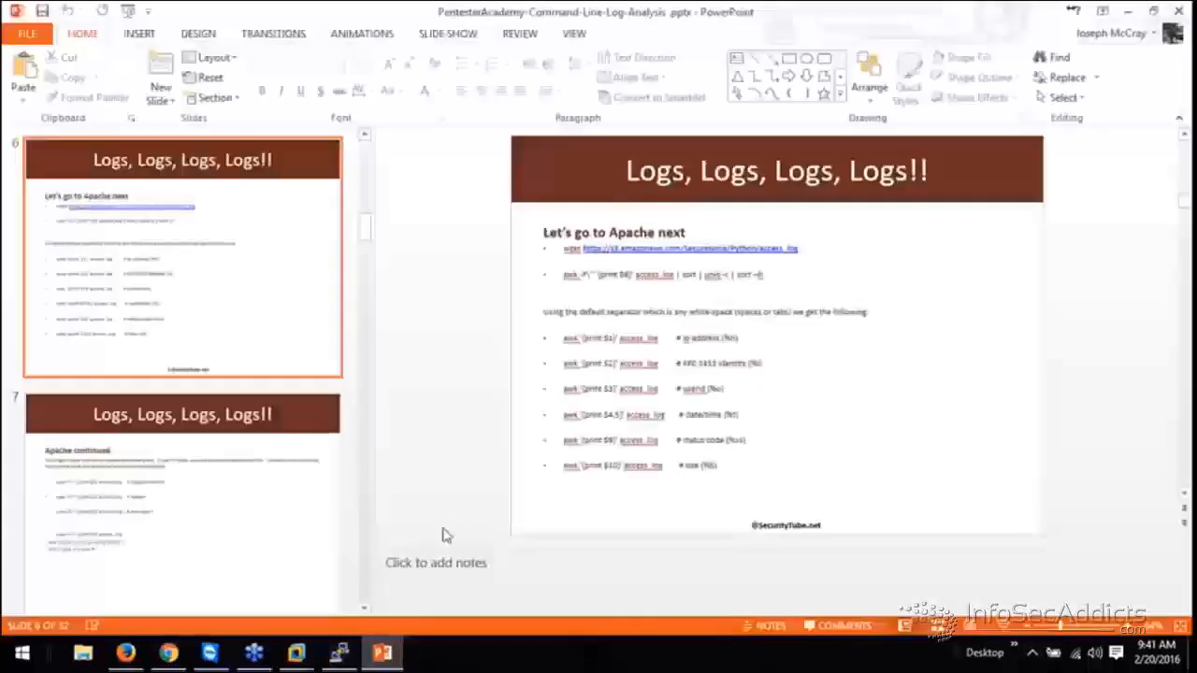
pyautogui.moveTo(514, 466)
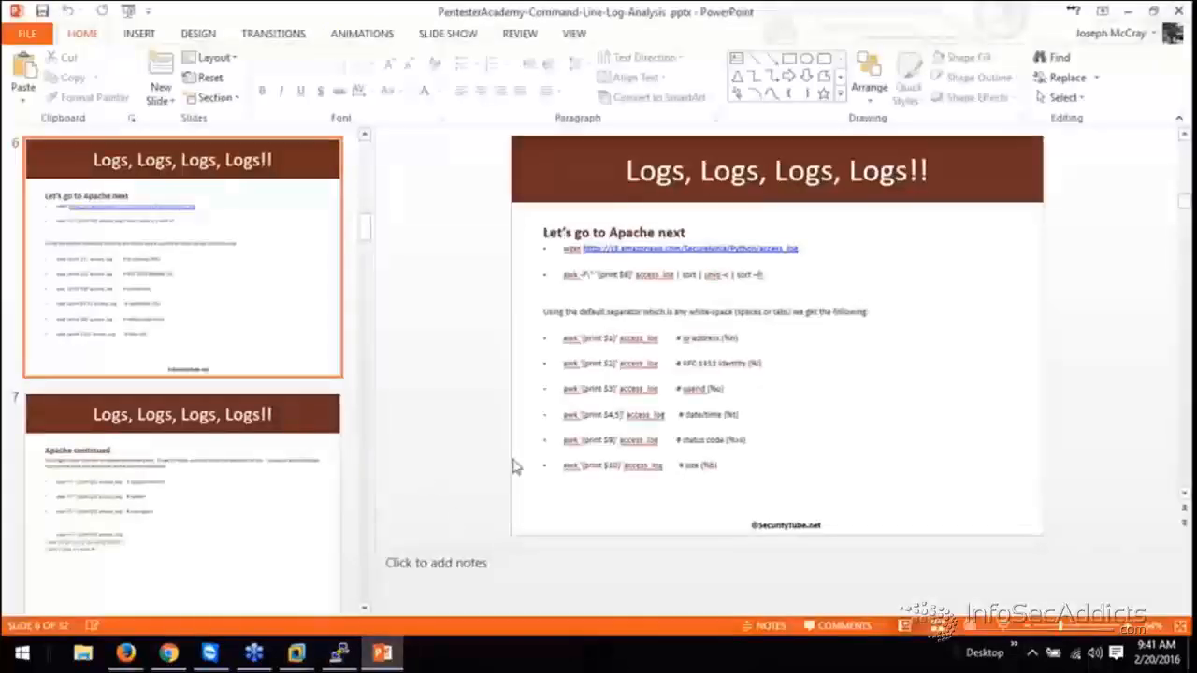